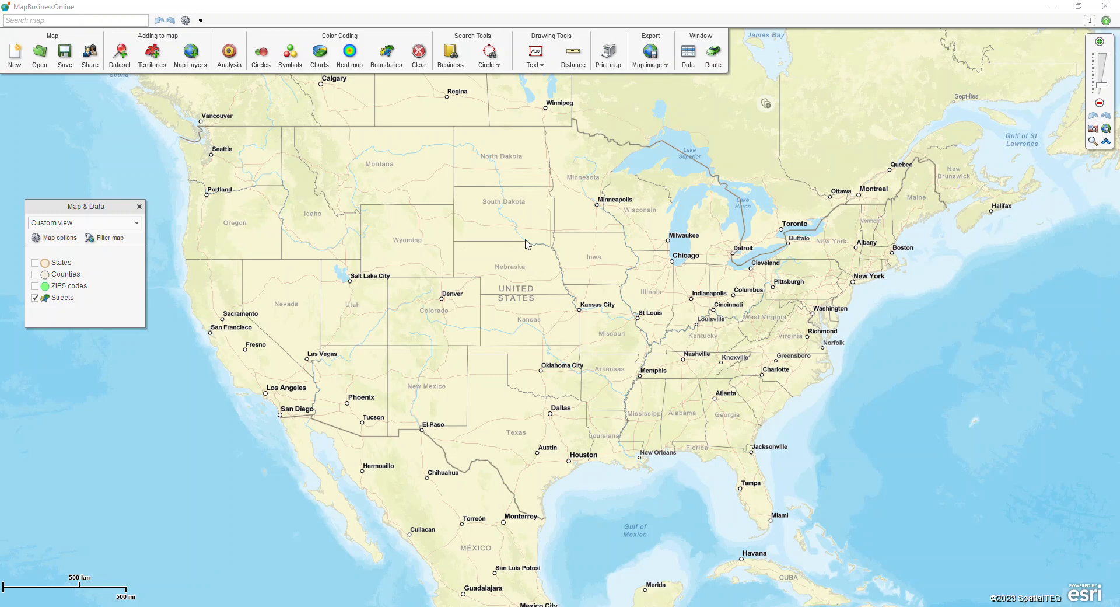
mouse_move(152, 167)
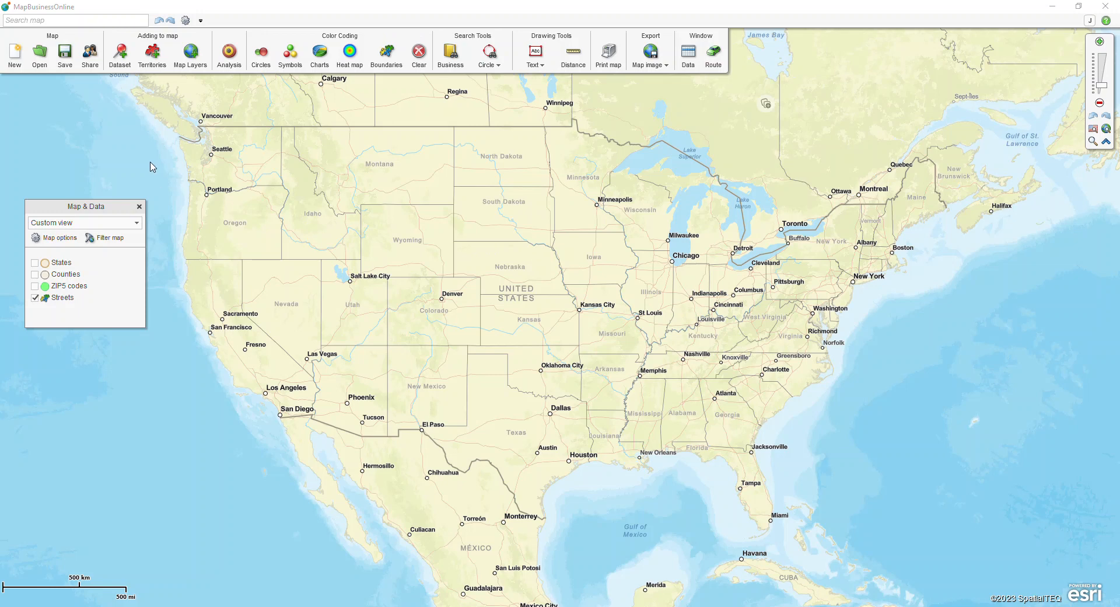
mouse_move(119, 51)
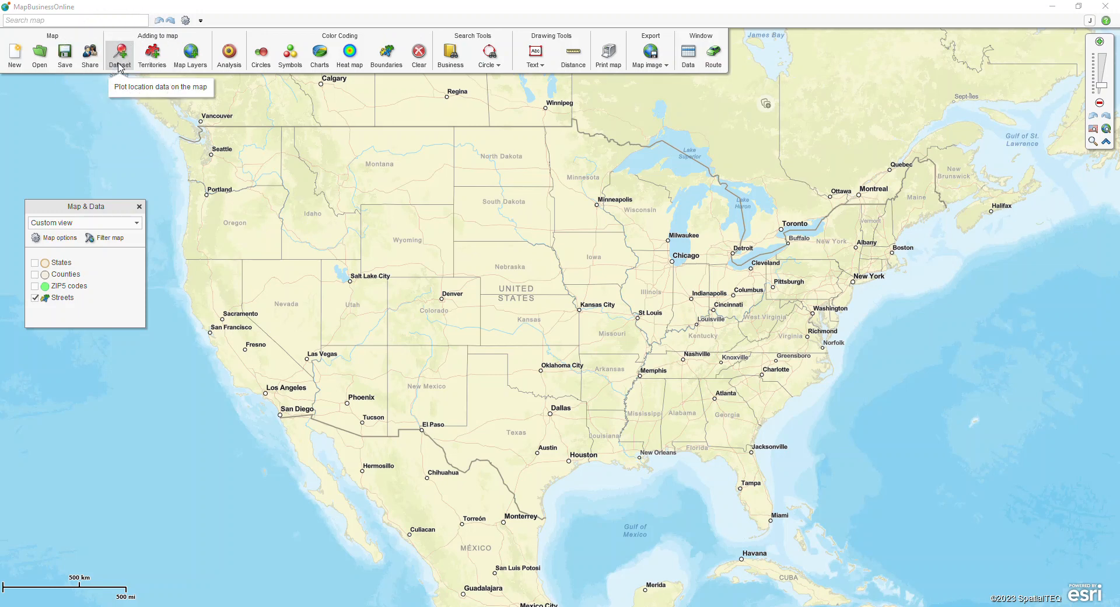
Start a dataset import from file and browse to the customer spreadsheet, reaching worksheet selection
left_click(119, 52)
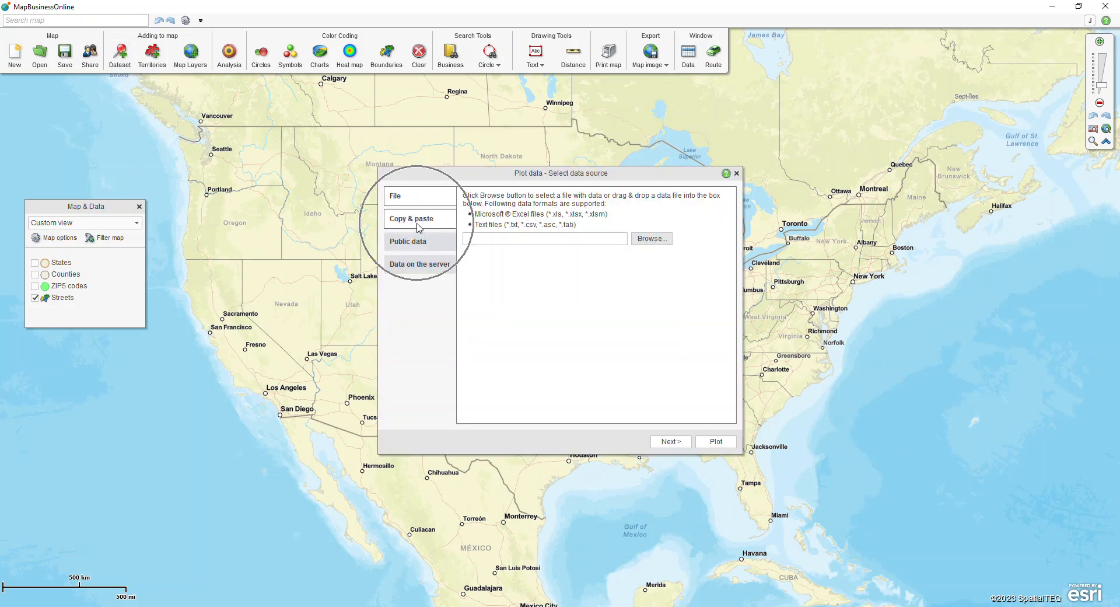
left_click(412, 218)
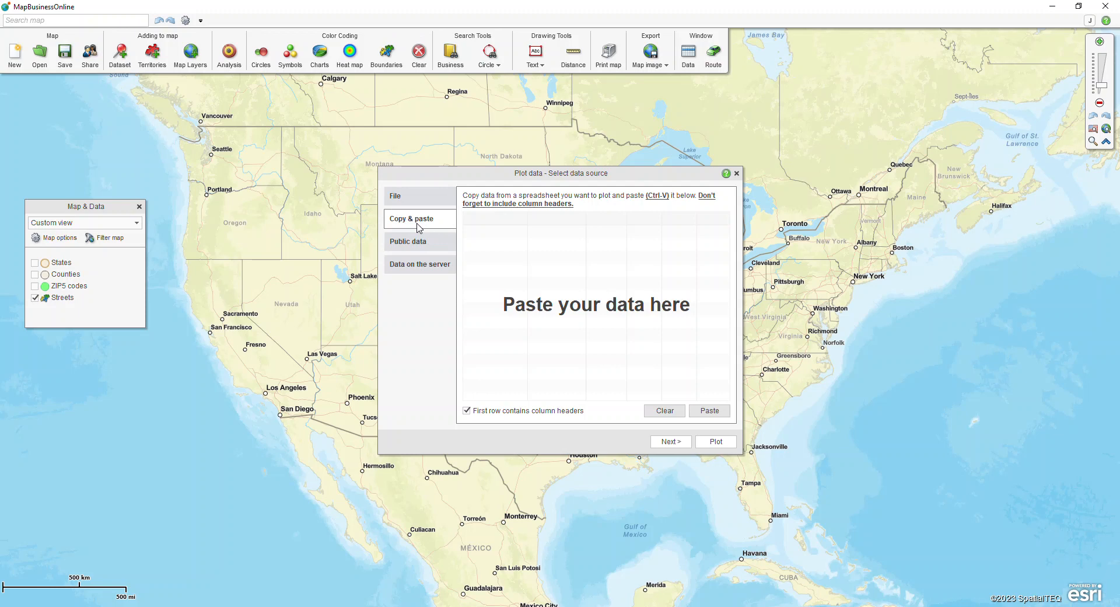
left_click(396, 196)
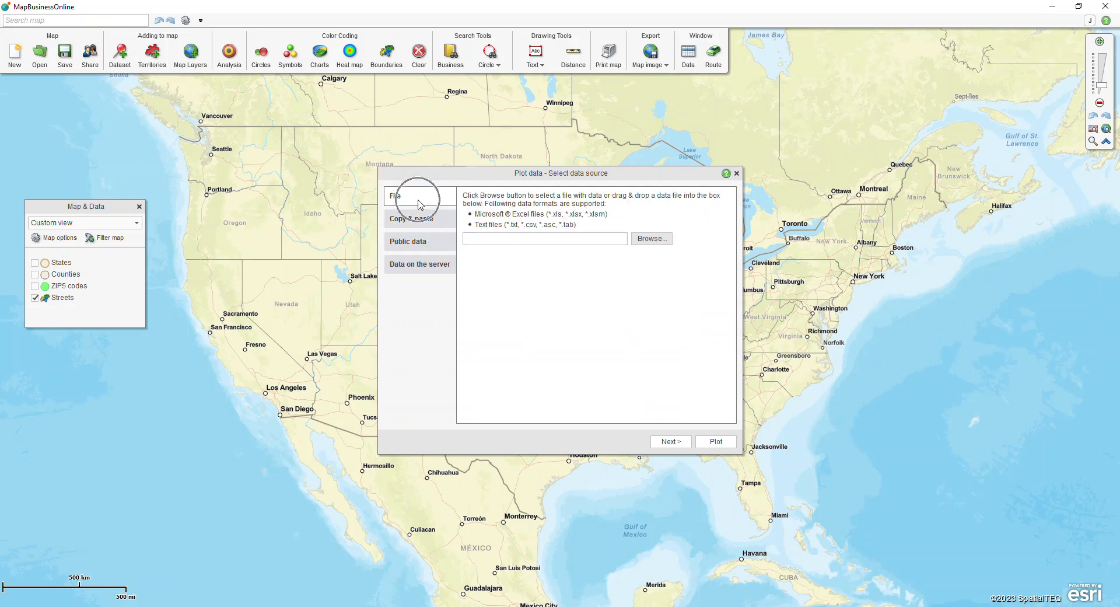
mouse_move(627, 217)
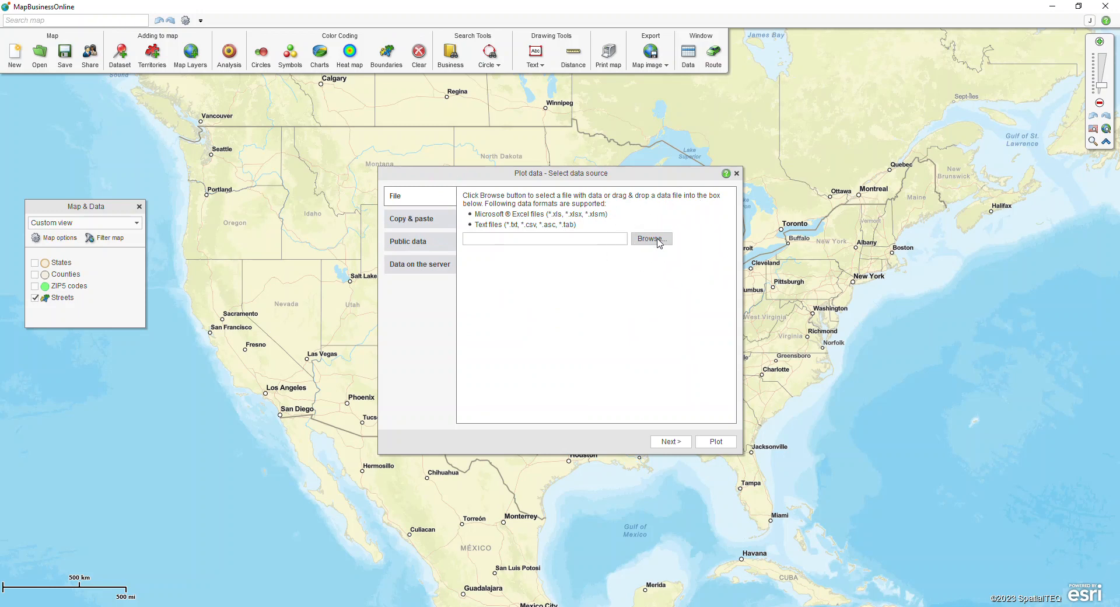
left_click(649, 238)
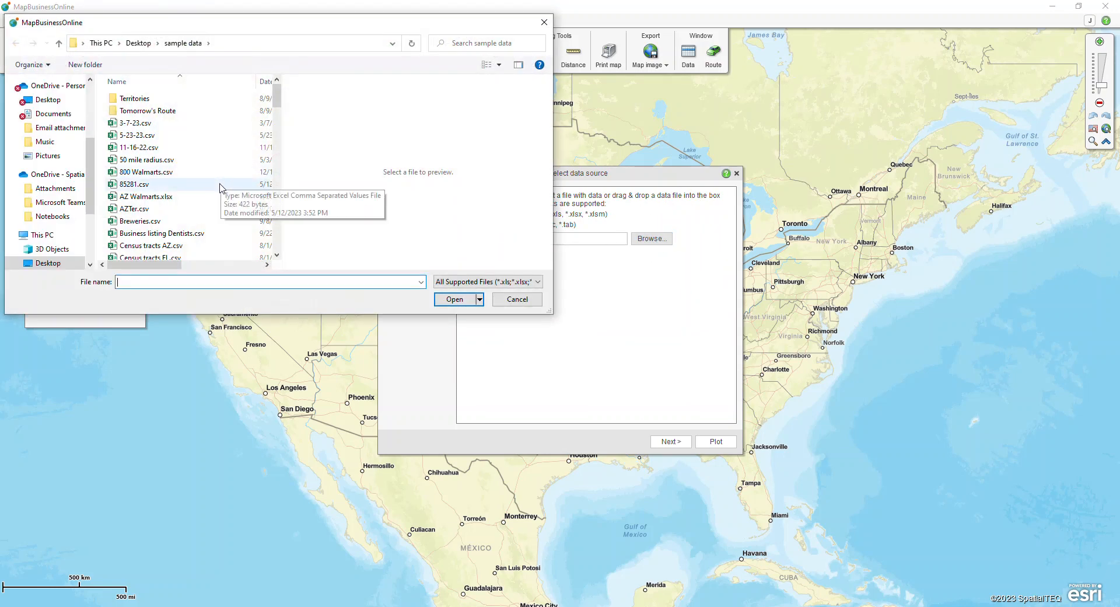
scroll("down", 3)
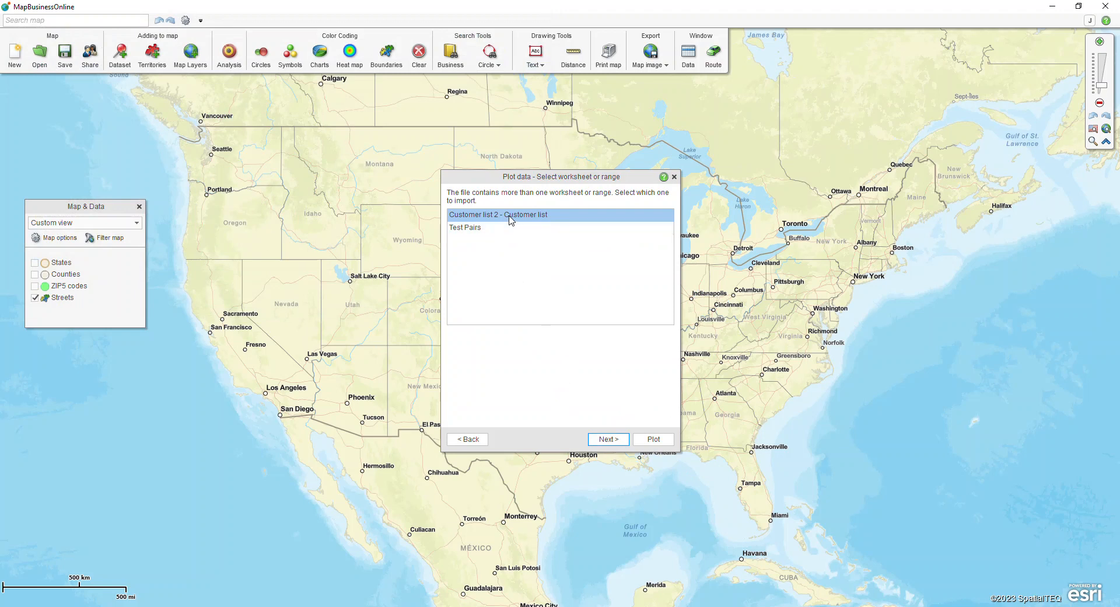
Import the 'Customer list 2 - Customer list' worksheet into the location options
left_click(606, 438)
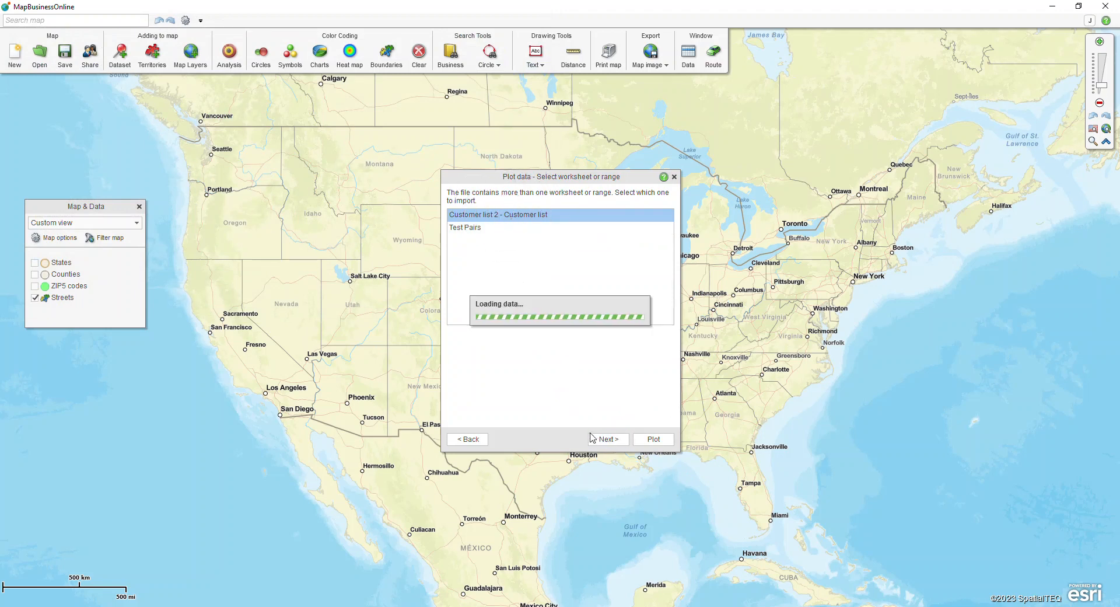
left_click(607, 439)
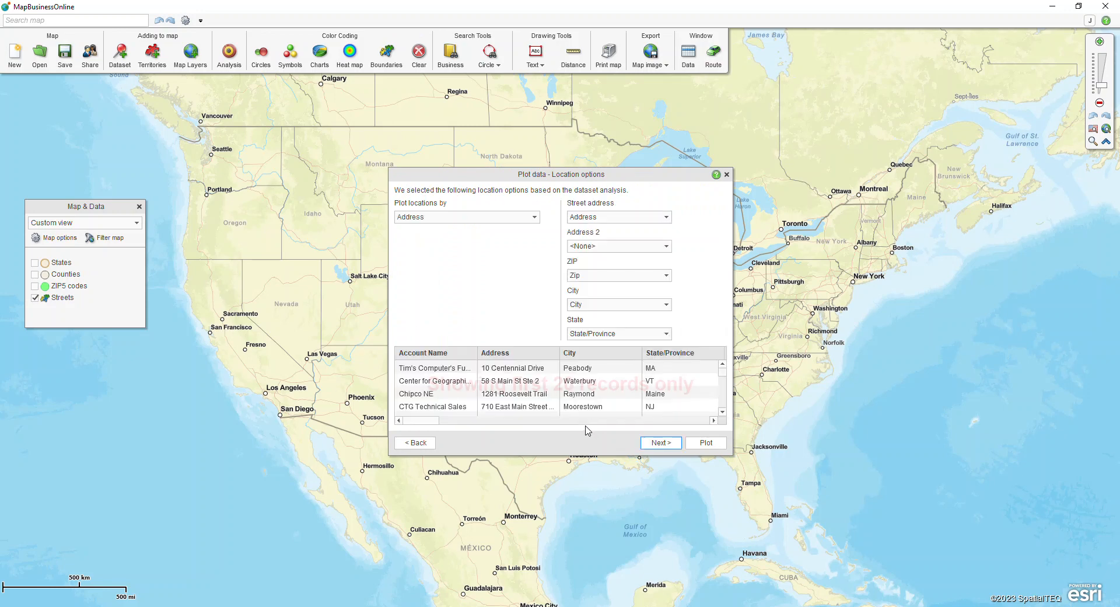
mouse_move(508, 297)
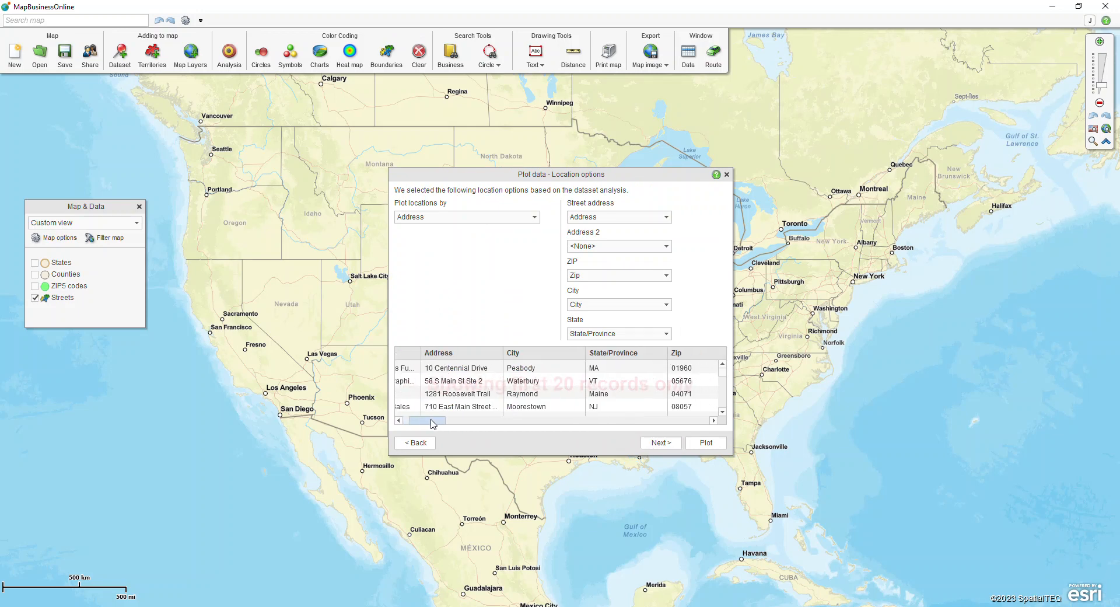
scroll("left", 3)
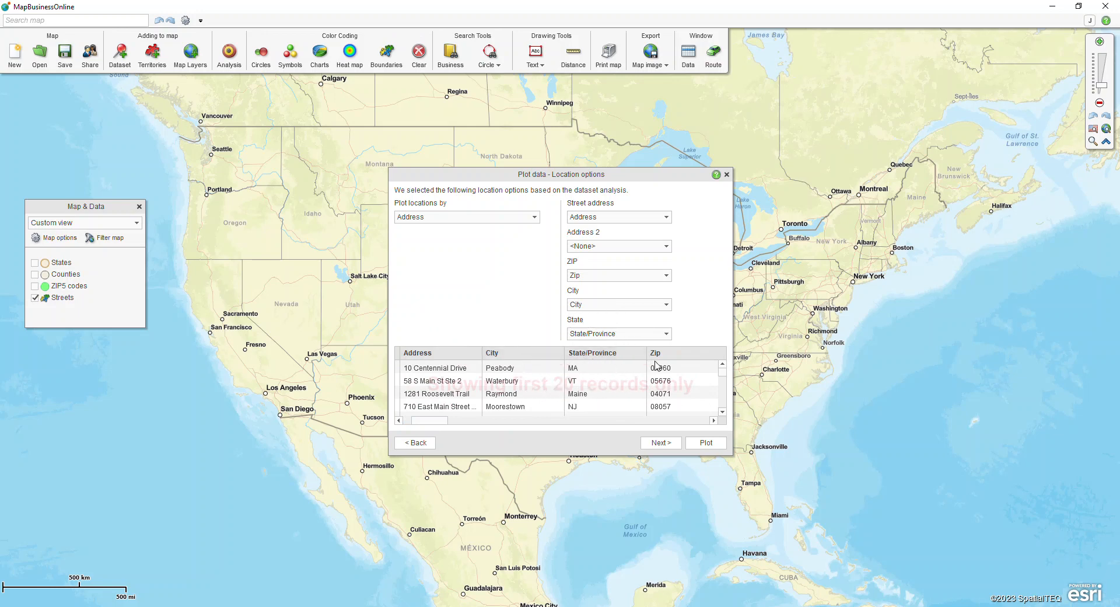
mouse_move(616, 240)
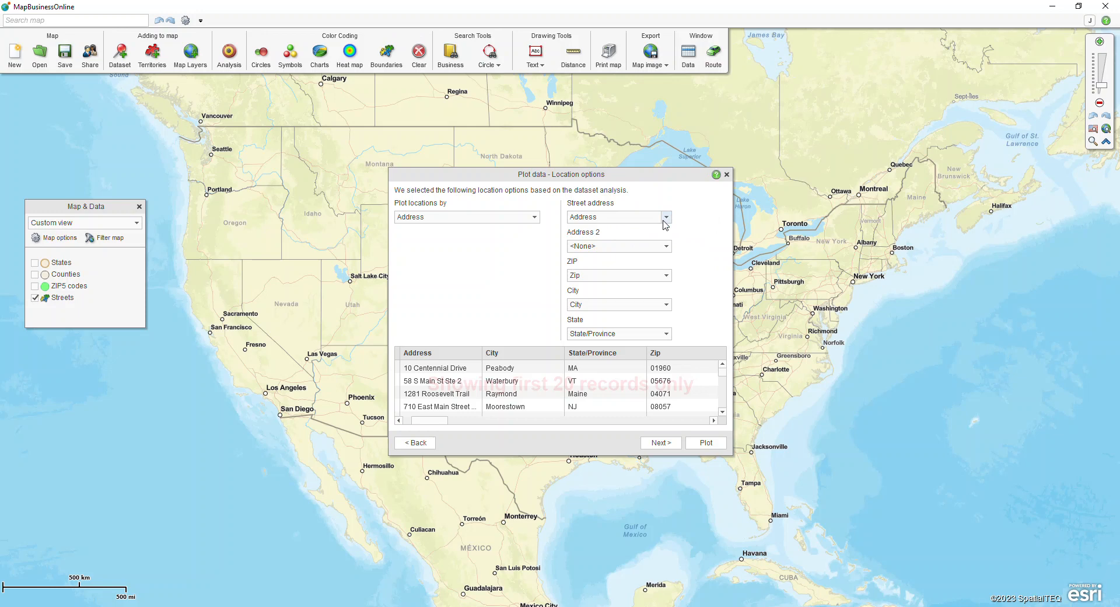
Keep Address as the street column and plot locations by address
left_click(665, 217)
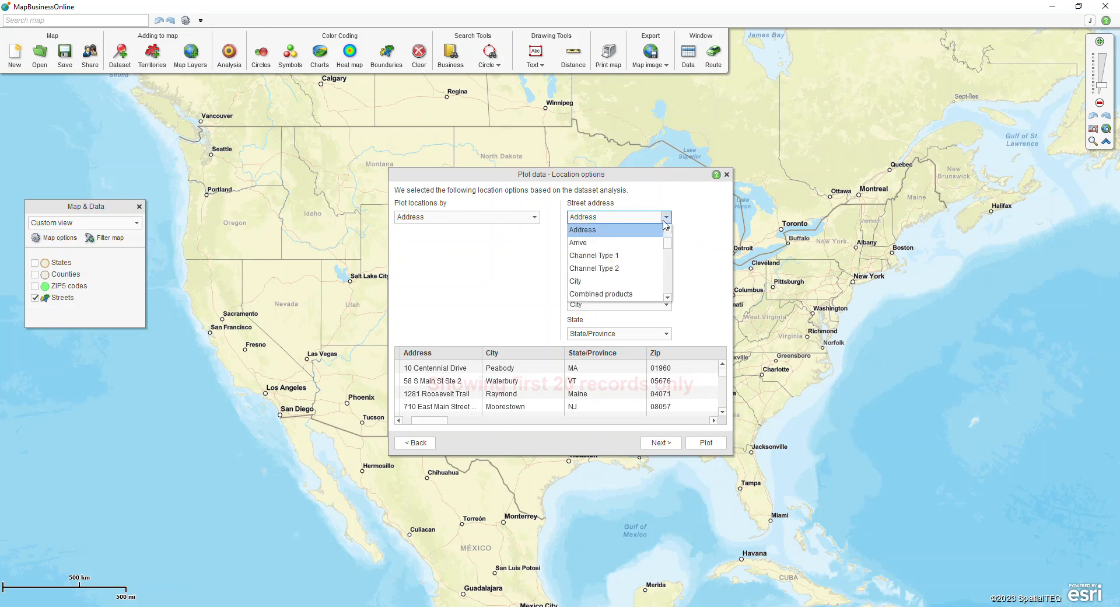
left_click(582, 230)
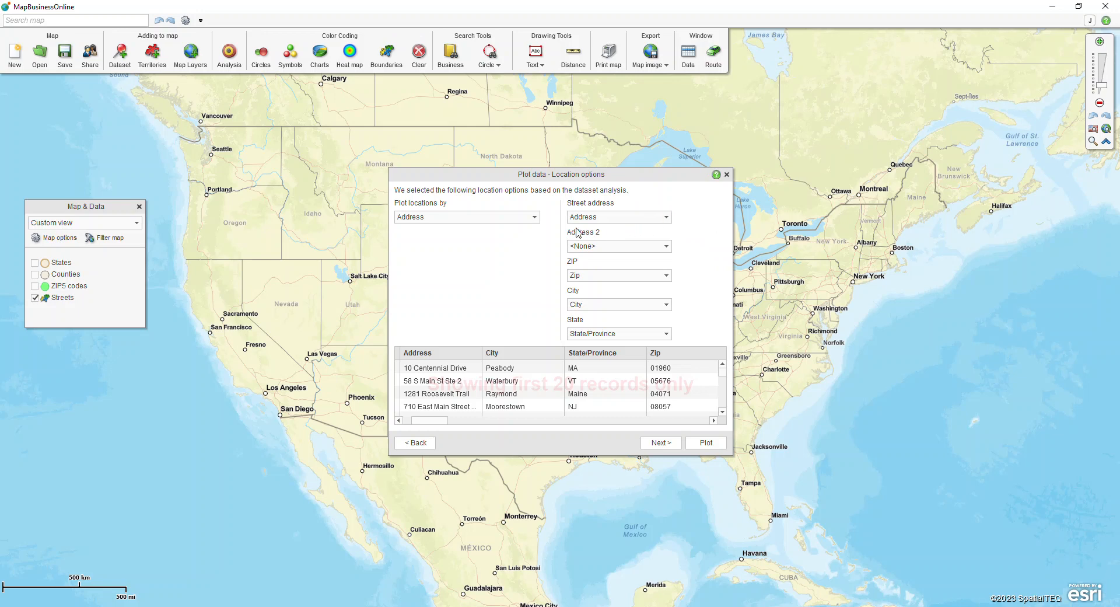
left_click(532, 217)
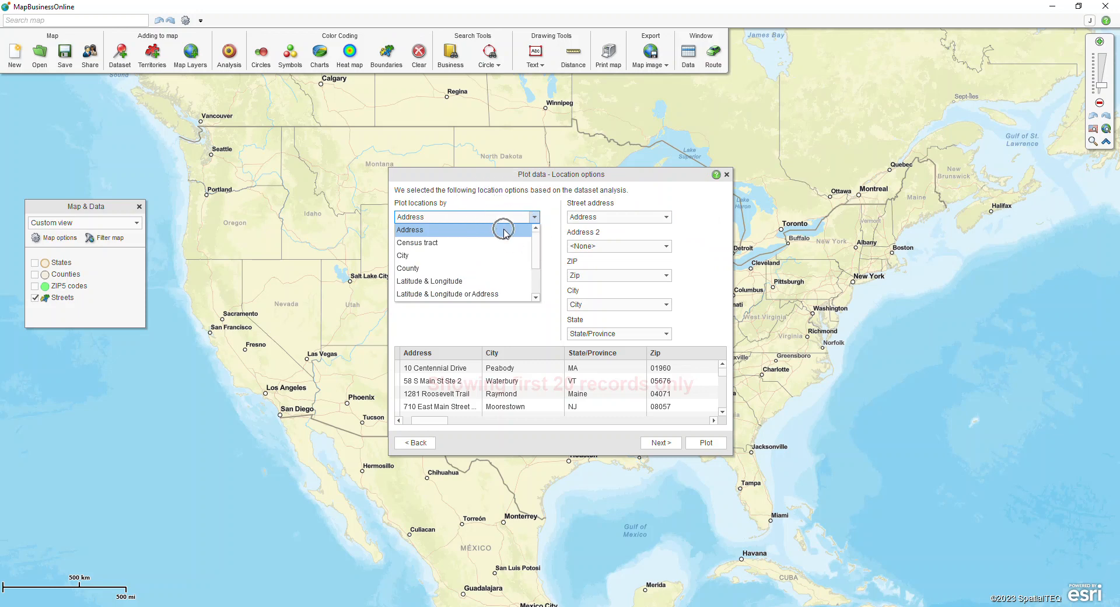
mouse_move(468, 281)
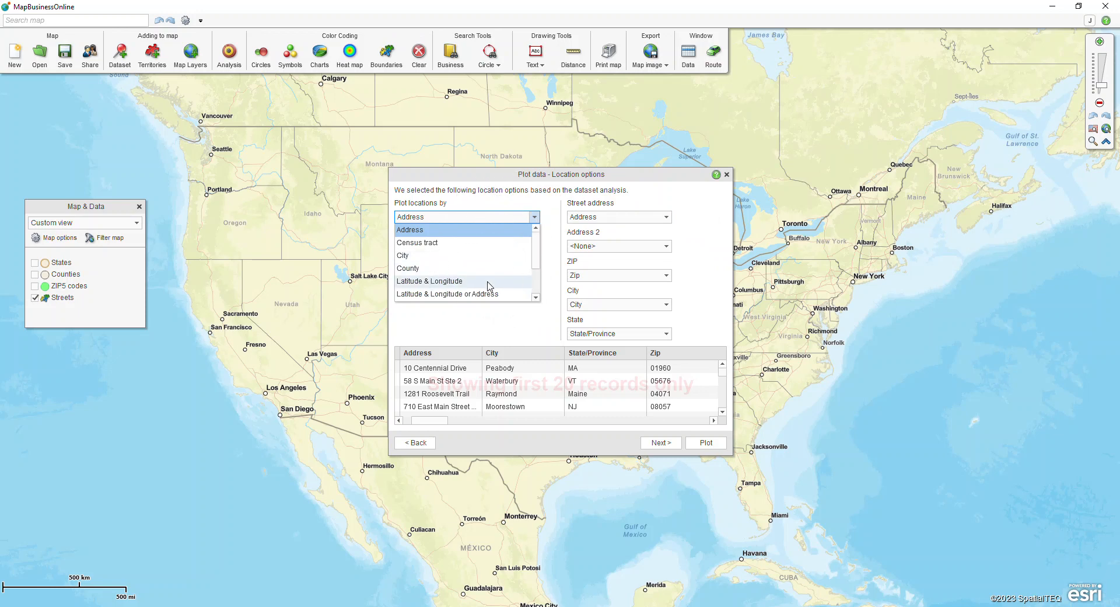
left_click(410, 230)
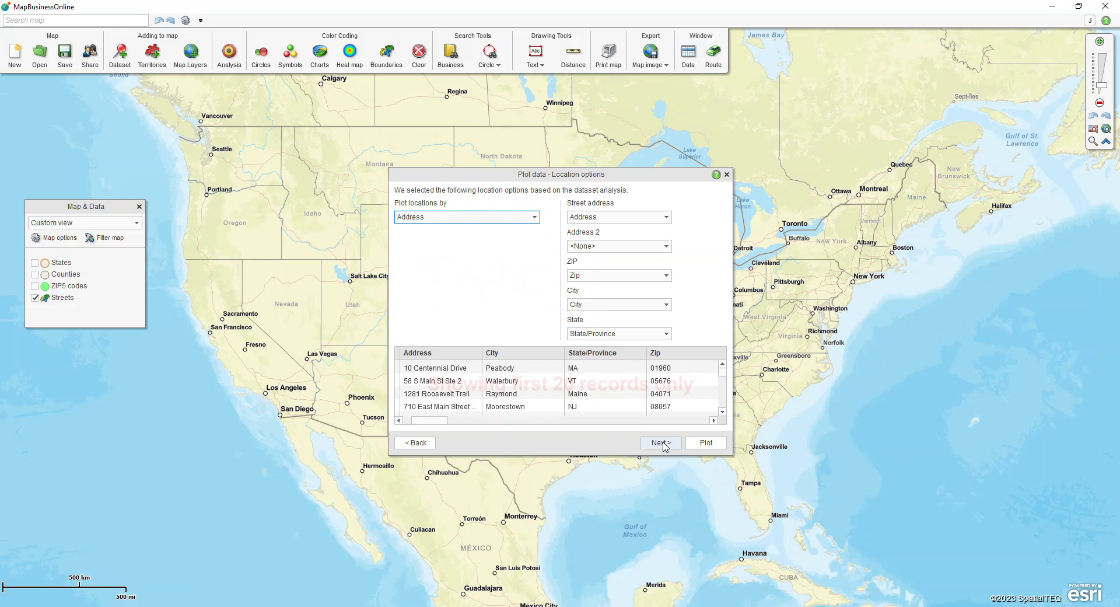
Continue to name settings and keep Account Name as the pin name
left_click(657, 442)
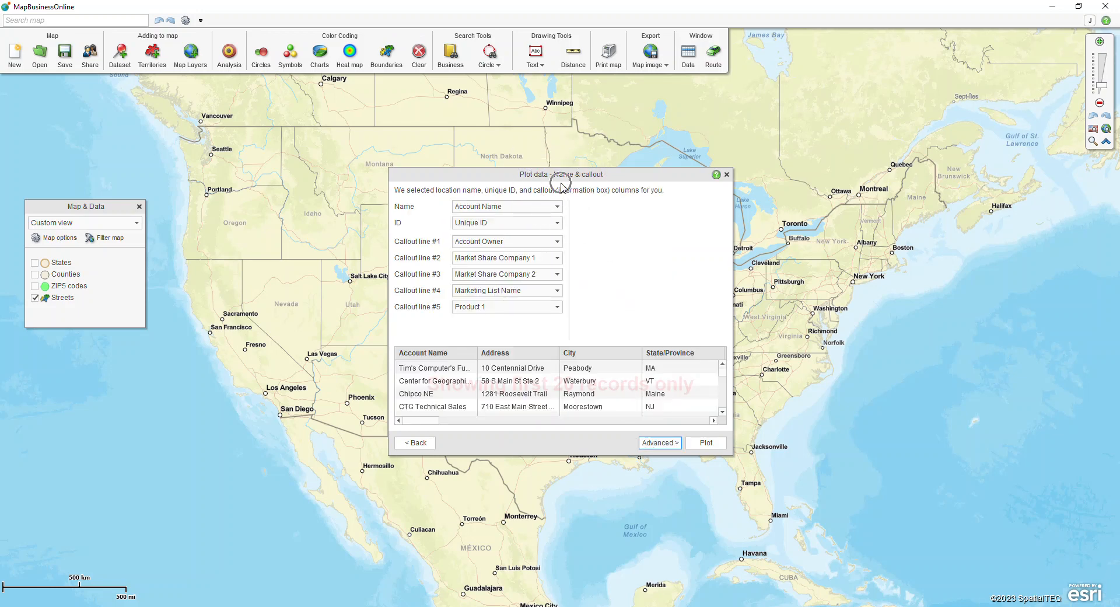
mouse_move(597, 221)
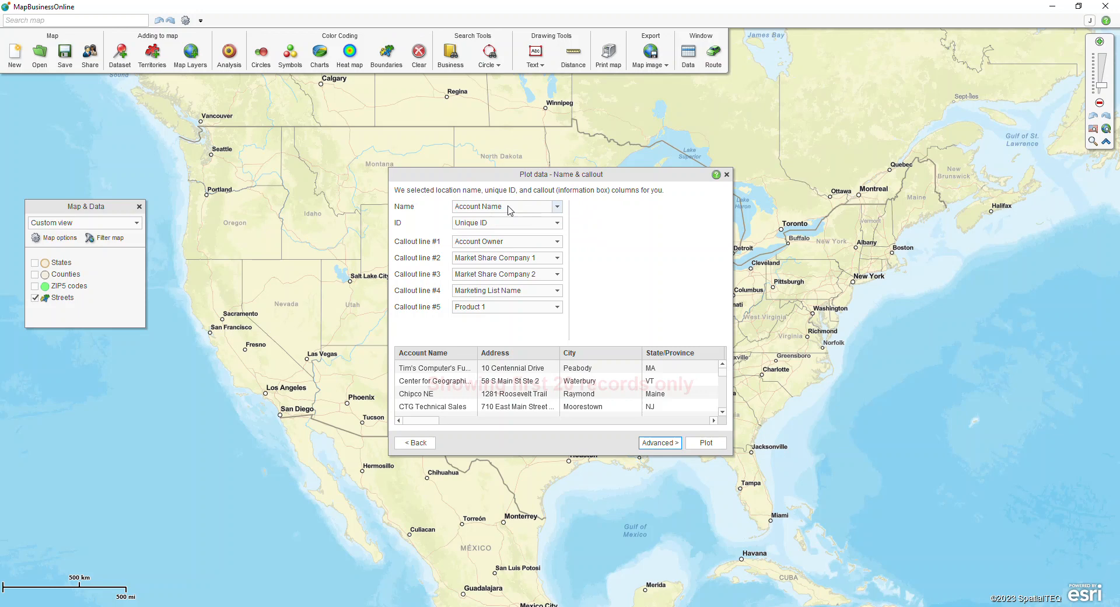
left_click(556, 207)
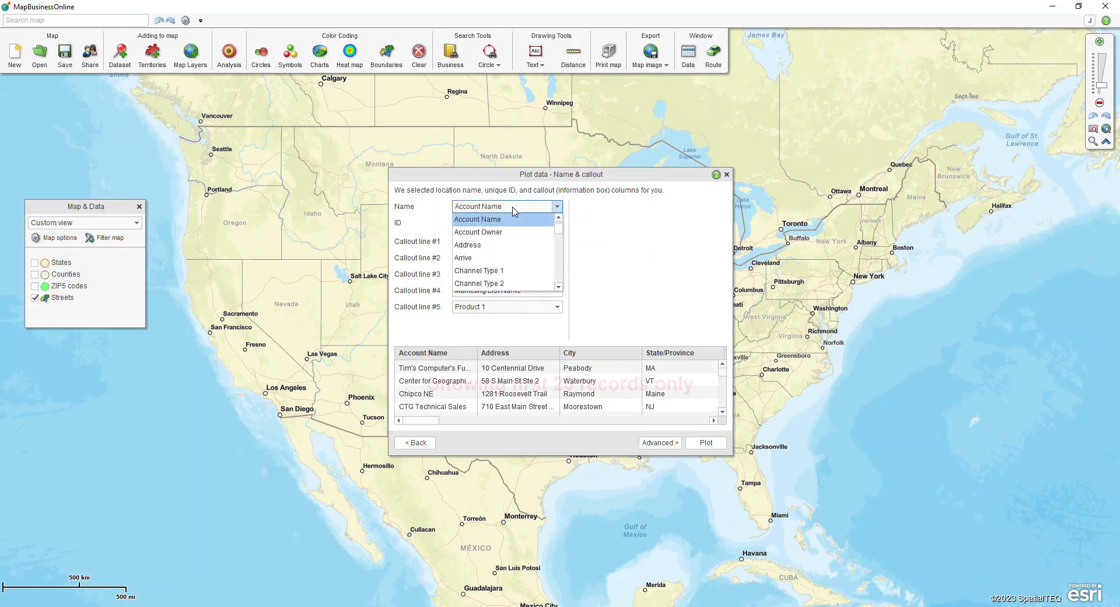
left_click(477, 218)
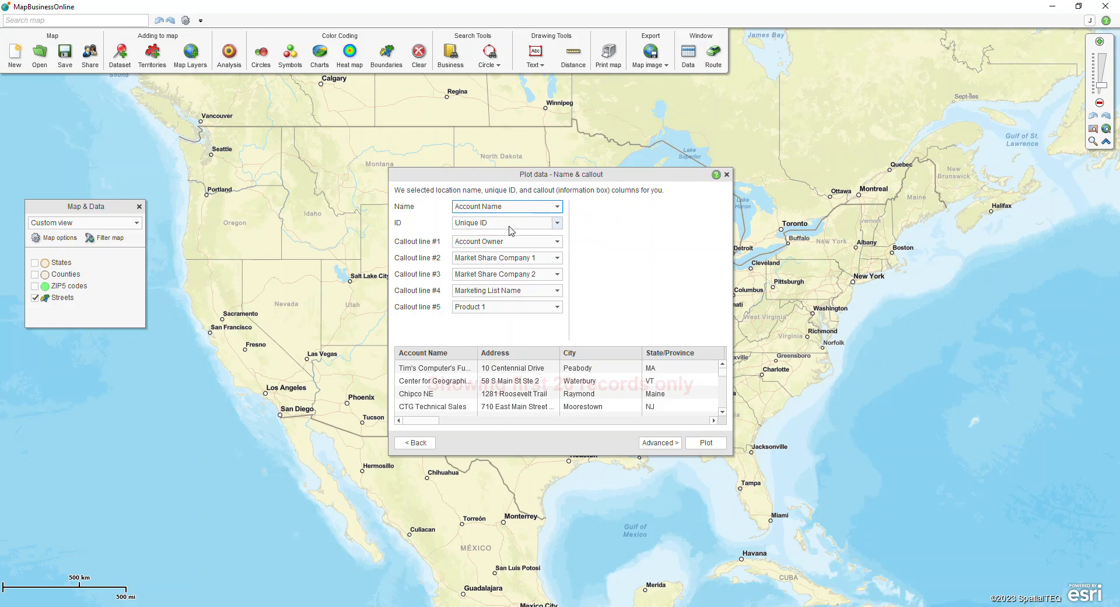
mouse_move(511, 228)
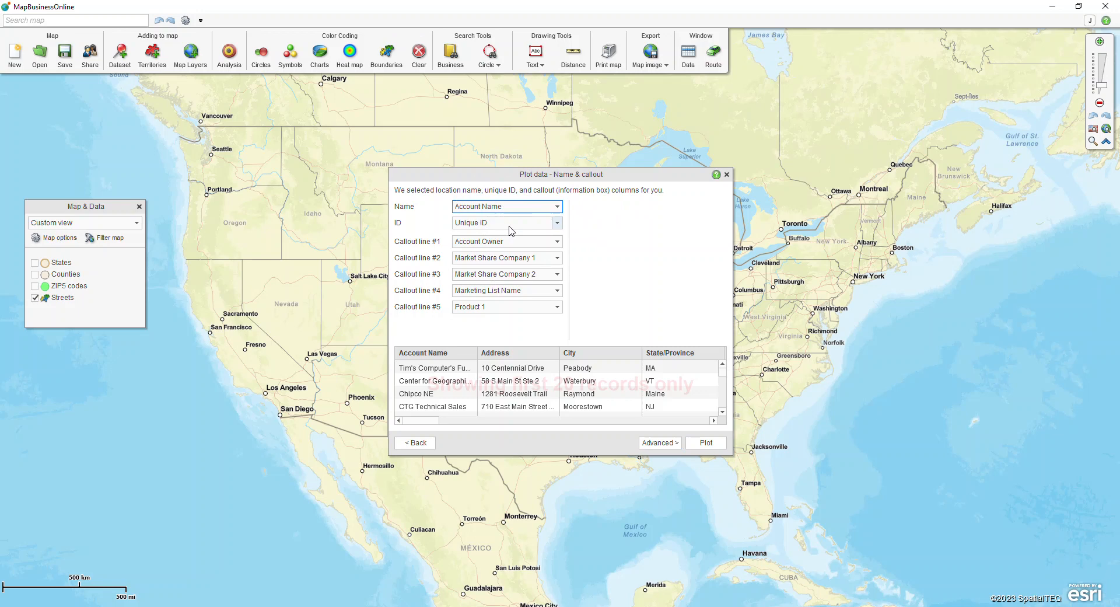
mouse_move(484, 250)
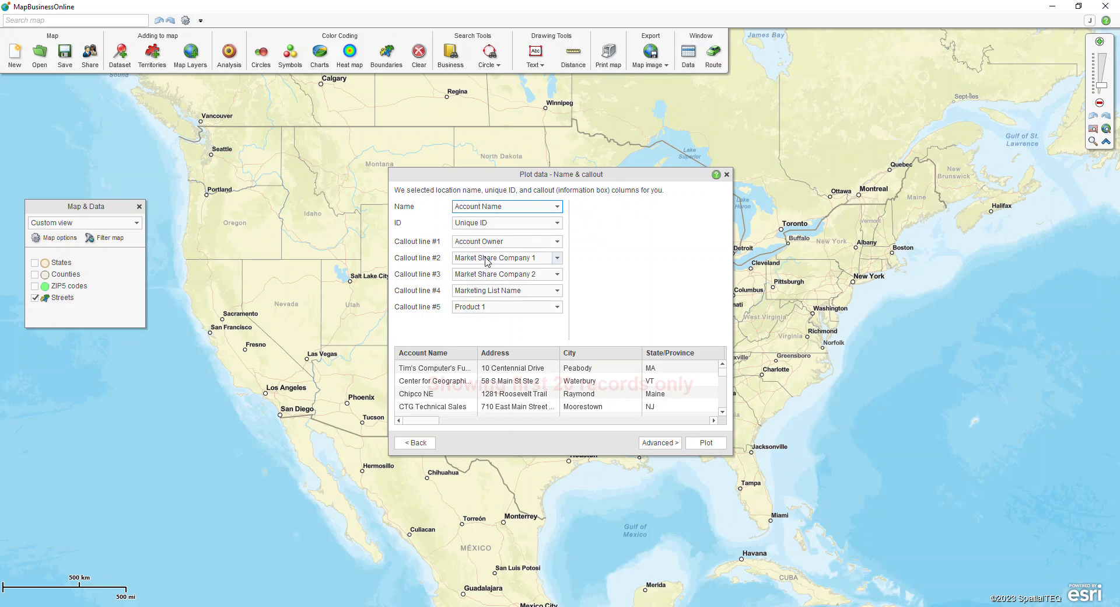
Set callout line #2 to Sales and line #3 to Customer Type
left_click(558, 257)
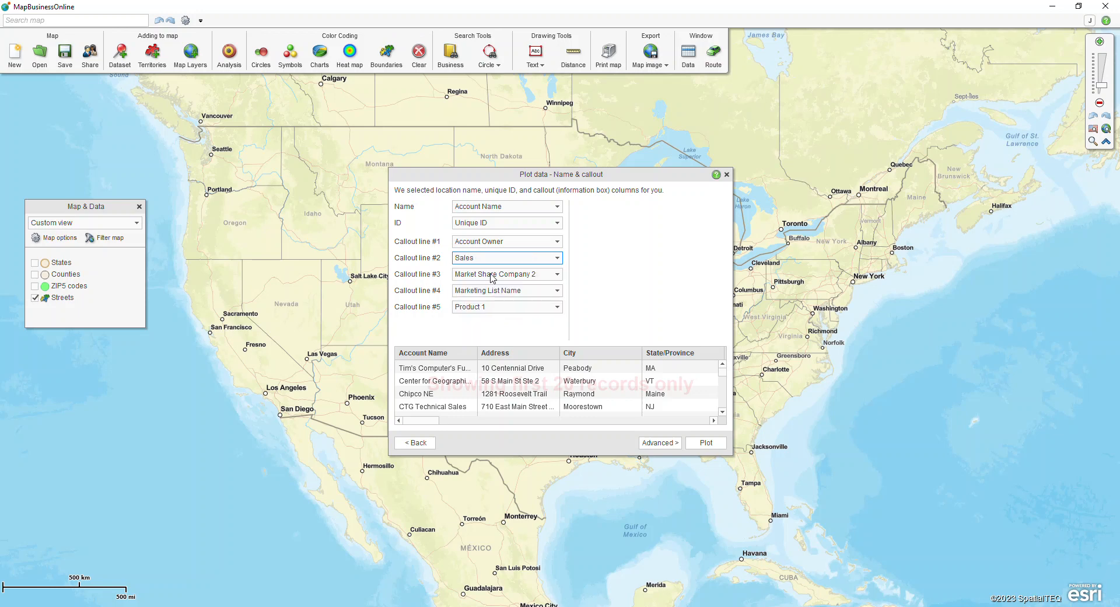
left_click(558, 274)
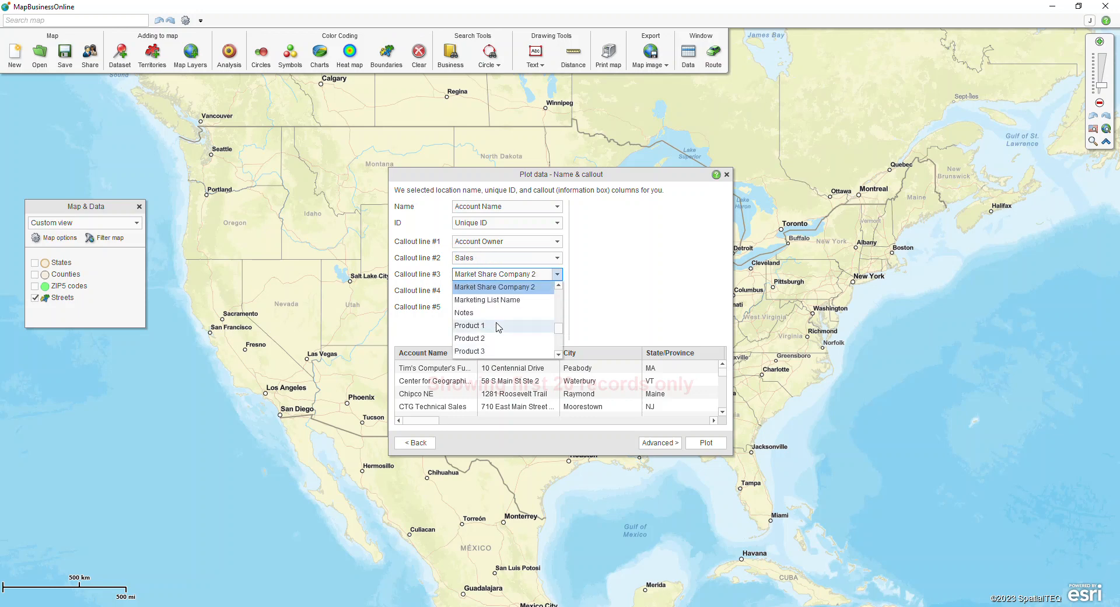
scroll("up", 3)
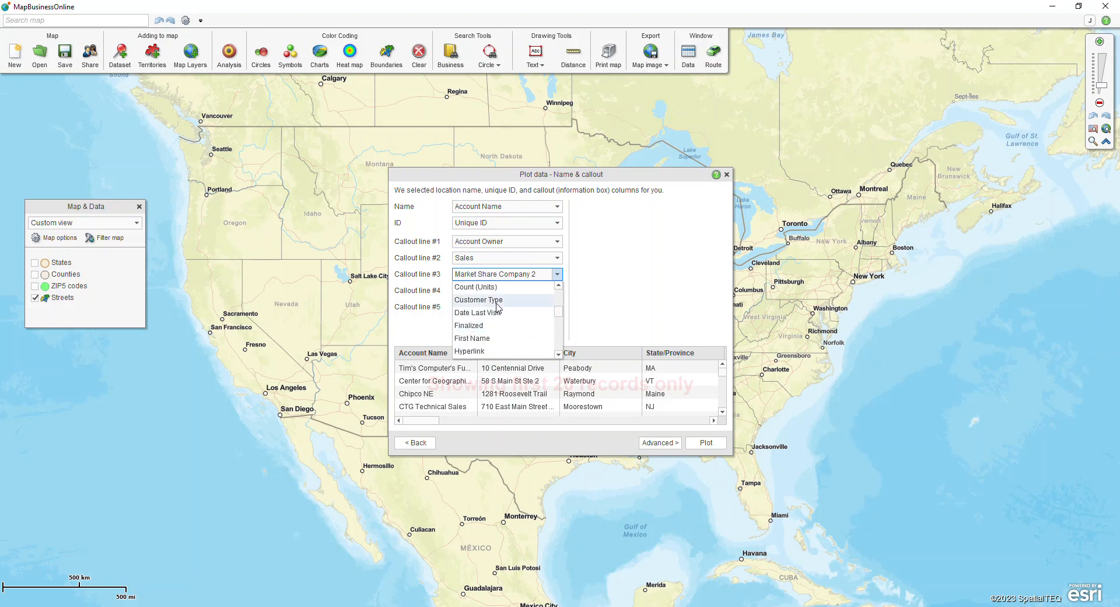
left_click(478, 299)
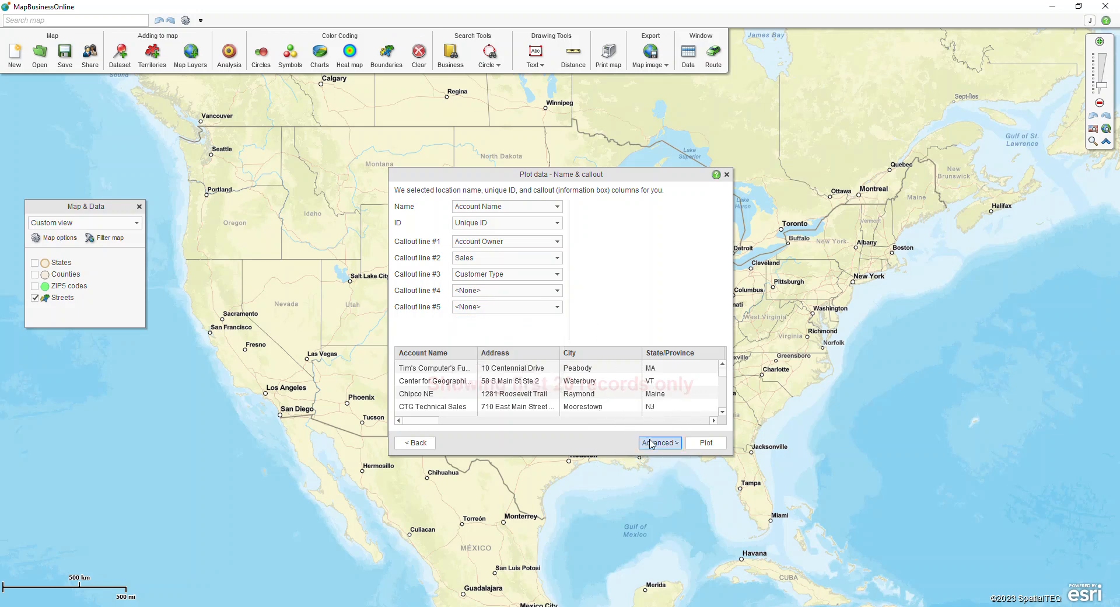
mouse_move(619, 308)
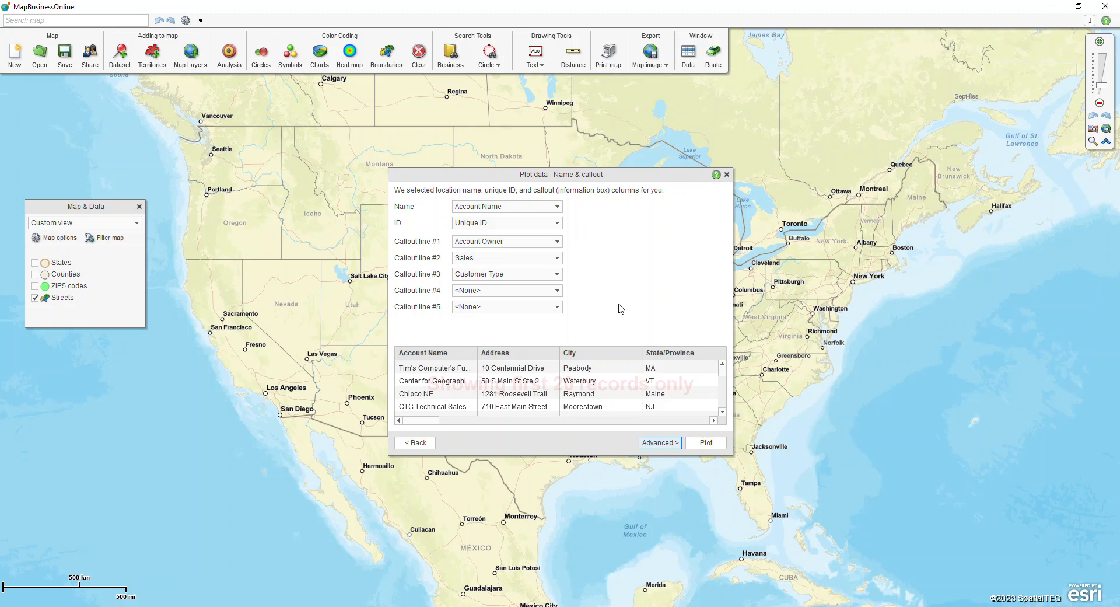
mouse_move(696, 455)
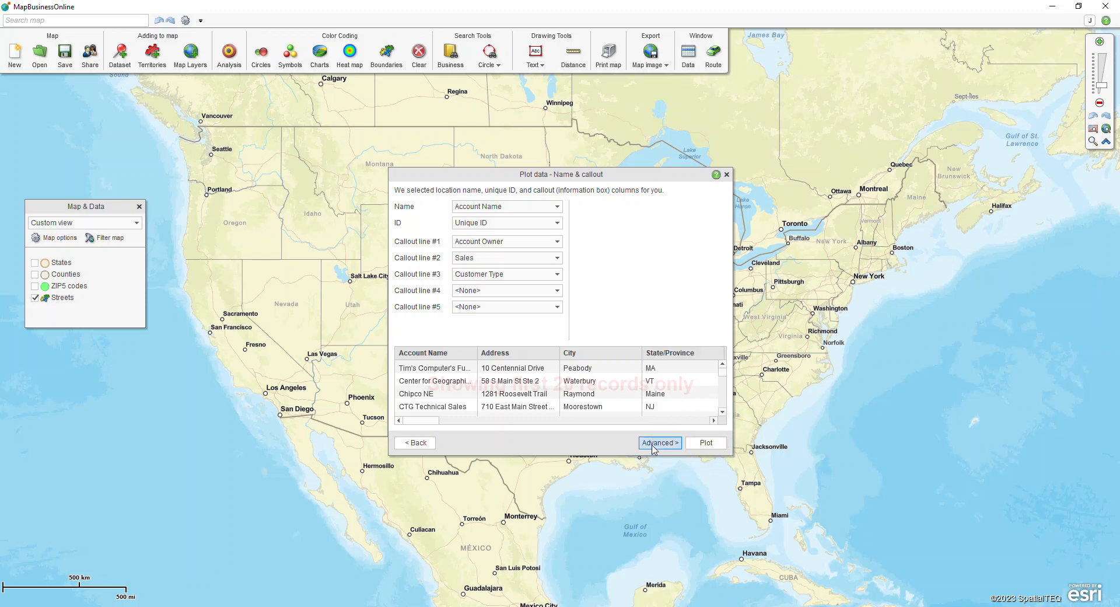
left_click(658, 442)
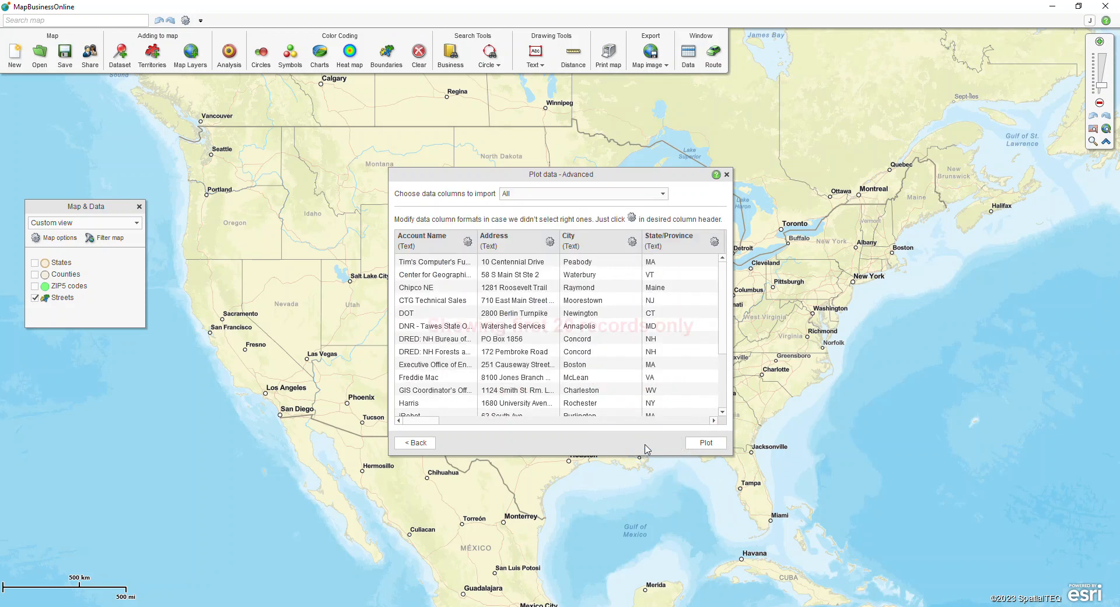
mouse_move(562, 429)
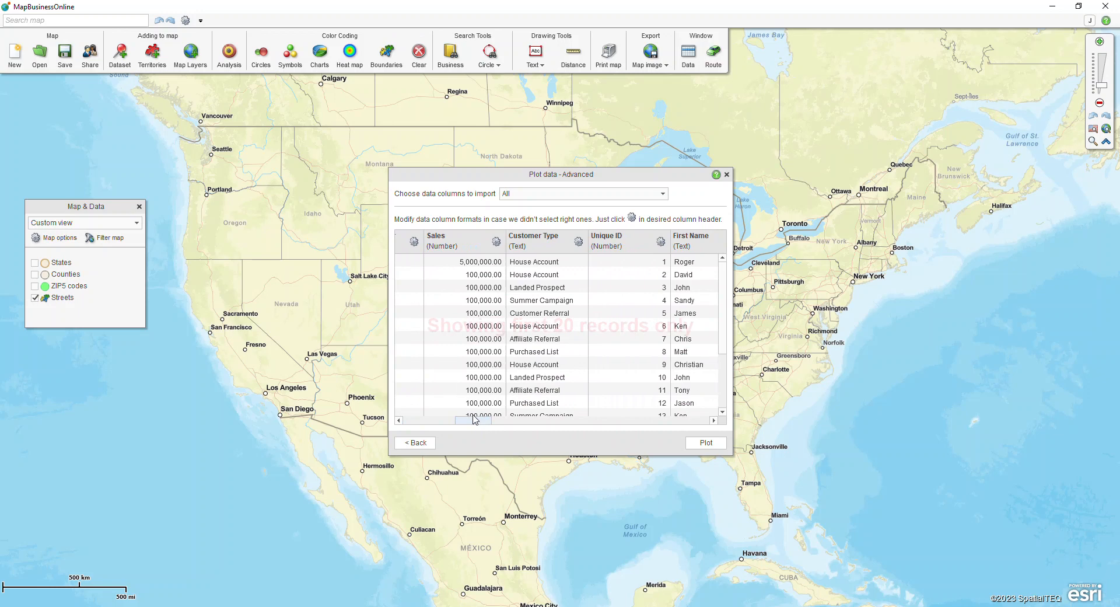
mouse_move(489, 255)
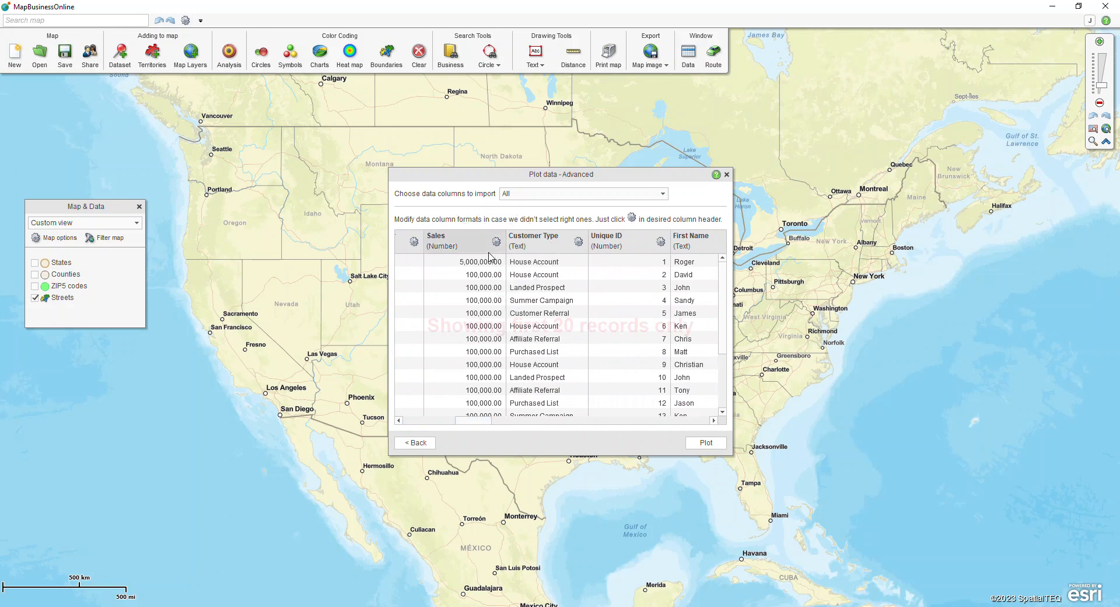
left_click(498, 241)
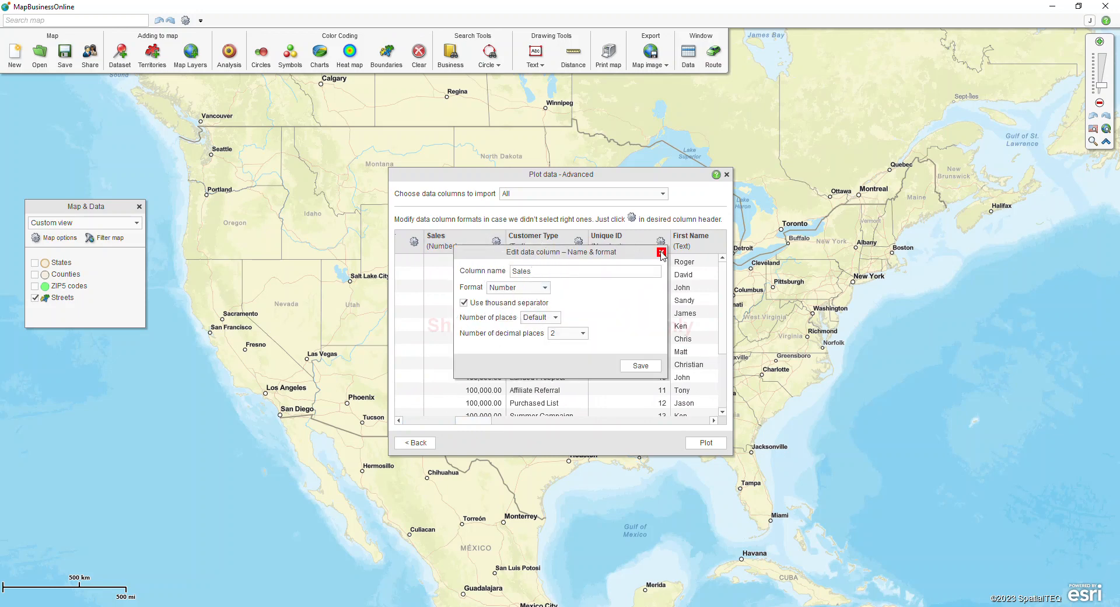
left_click(660, 252)
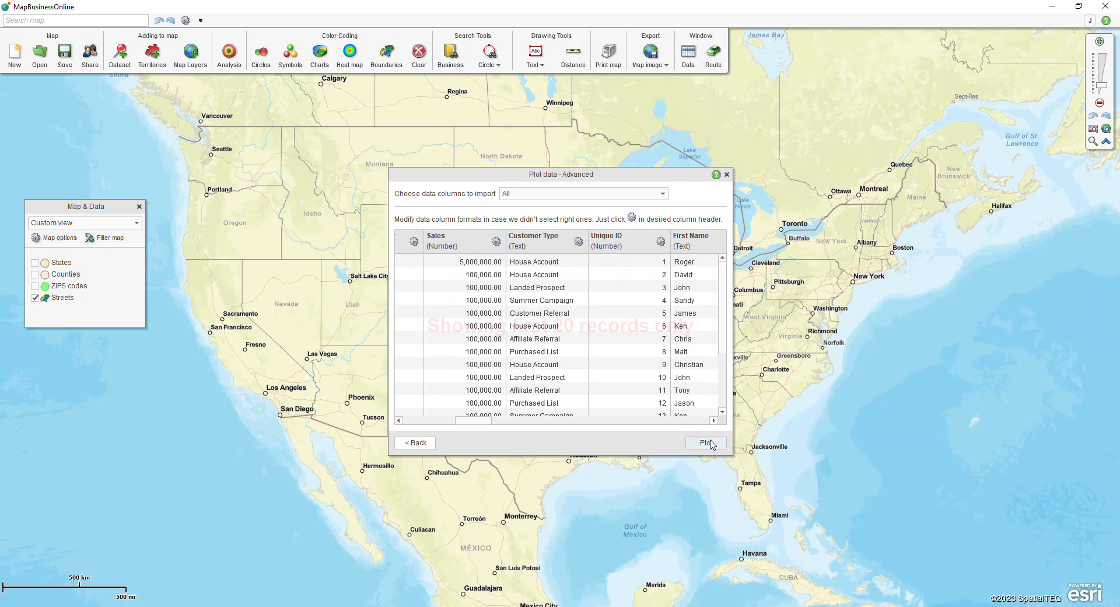
Plot the customer list as pins, dismiss the 439-of-455 results summary and return to the map
left_click(705, 442)
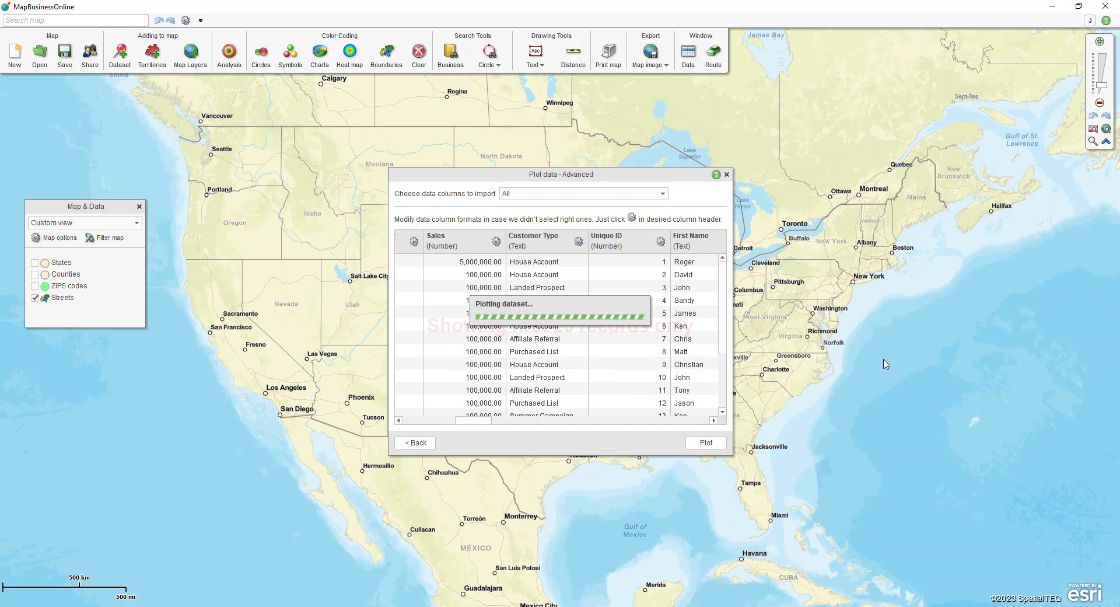
left_click(705, 442)
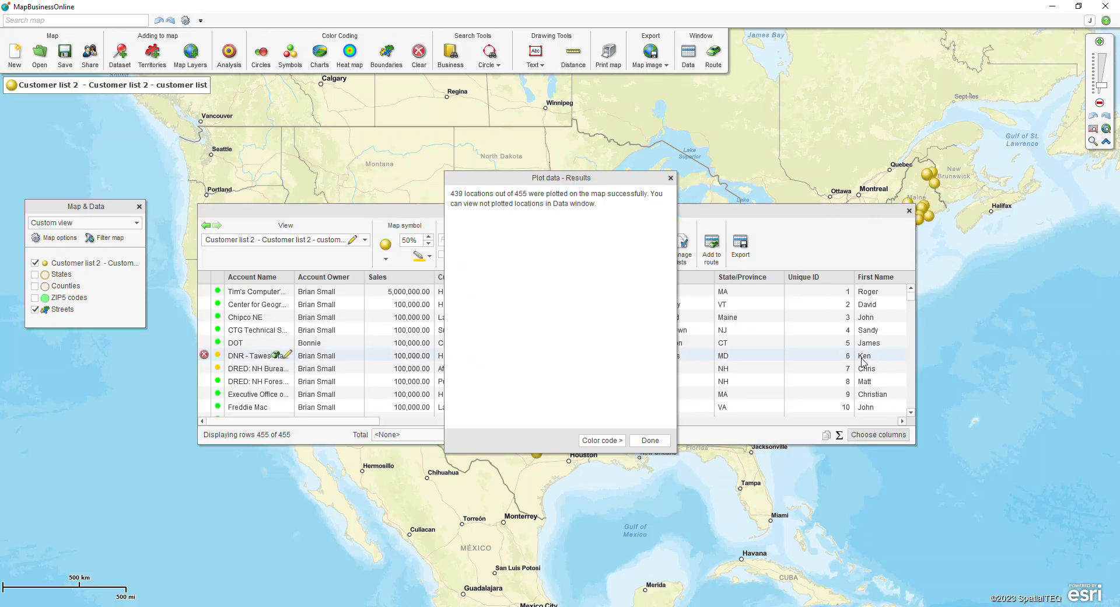
left_click(648, 439)
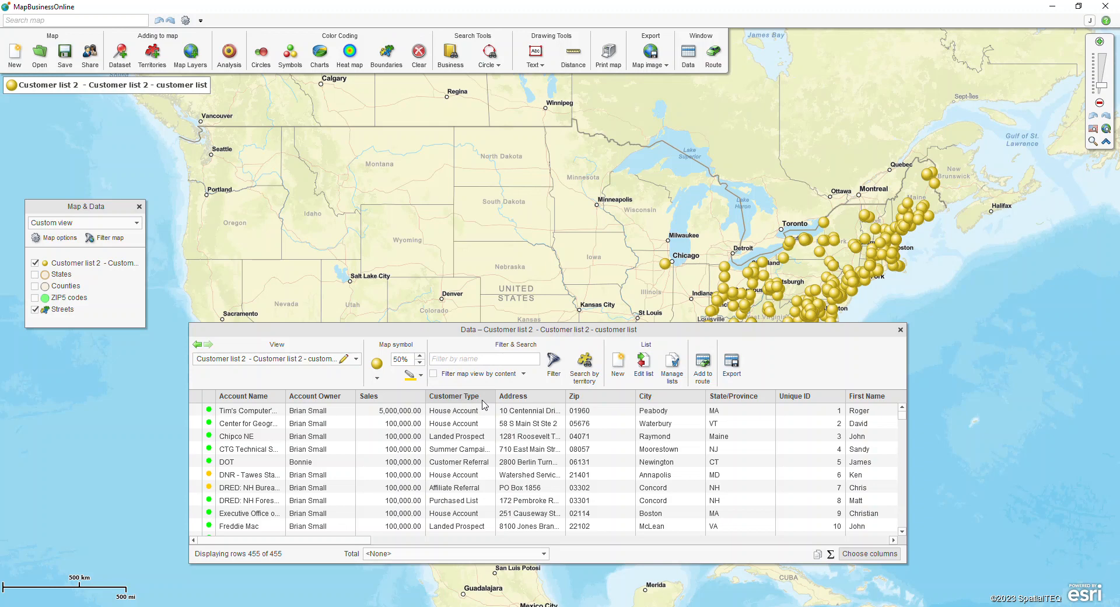
left_click(900, 329)
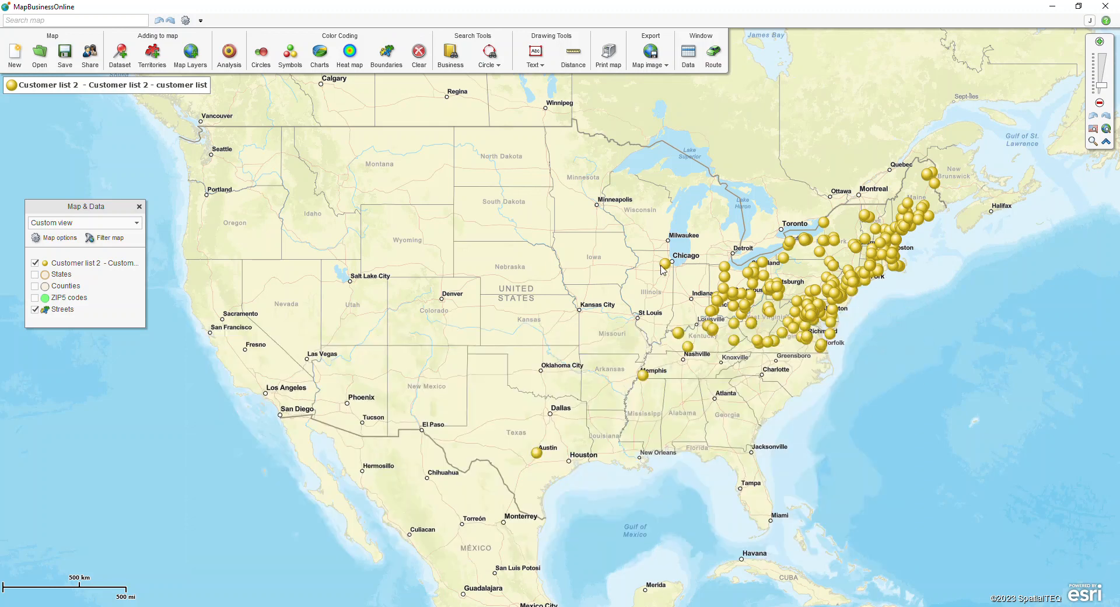
mouse_move(688, 54)
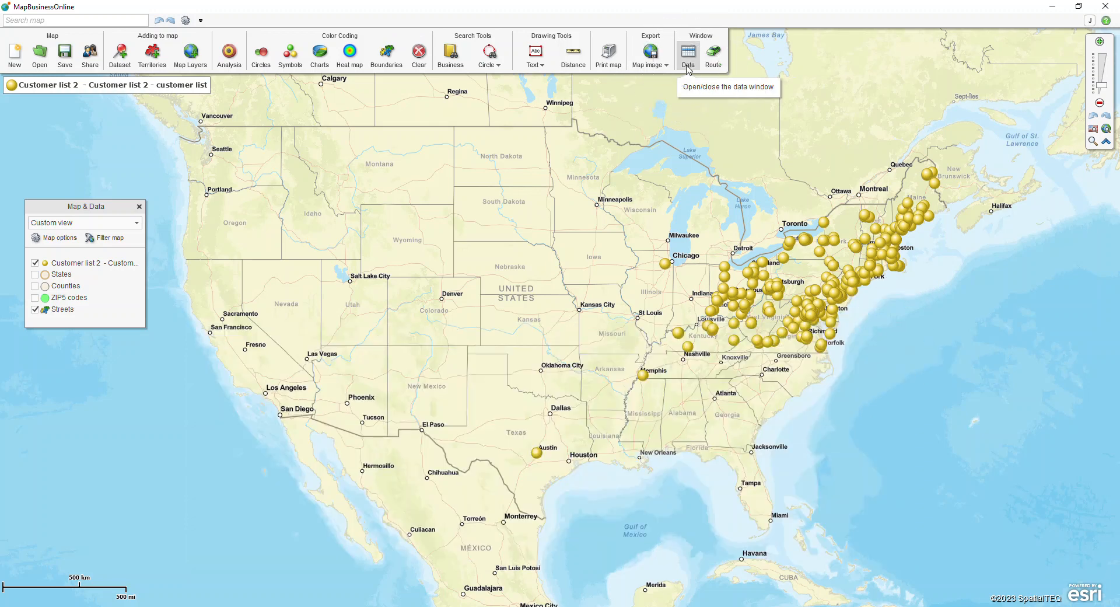
Shrink the customer pin symbols to 35% brown balls, briefly visiting the custom symbol manager
left_click(687, 53)
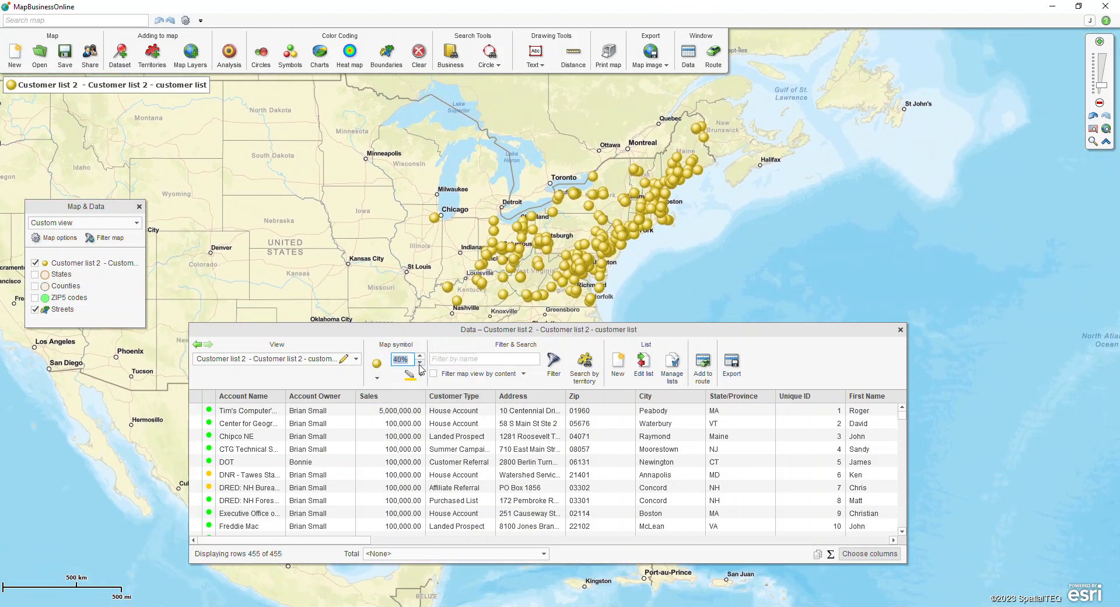
left_click(420, 363)
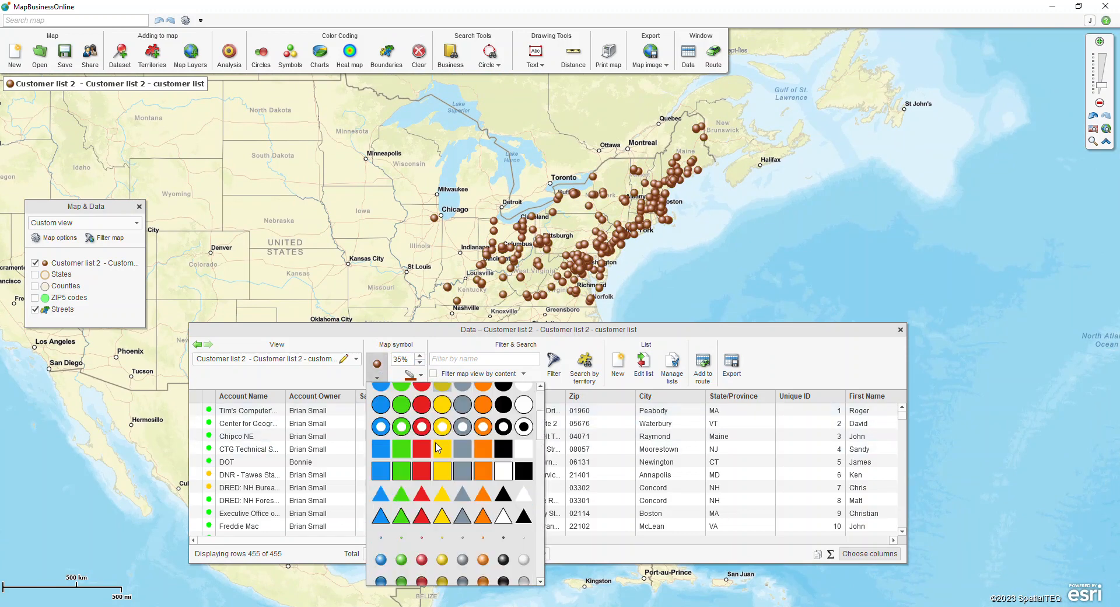
scroll("down", 3)
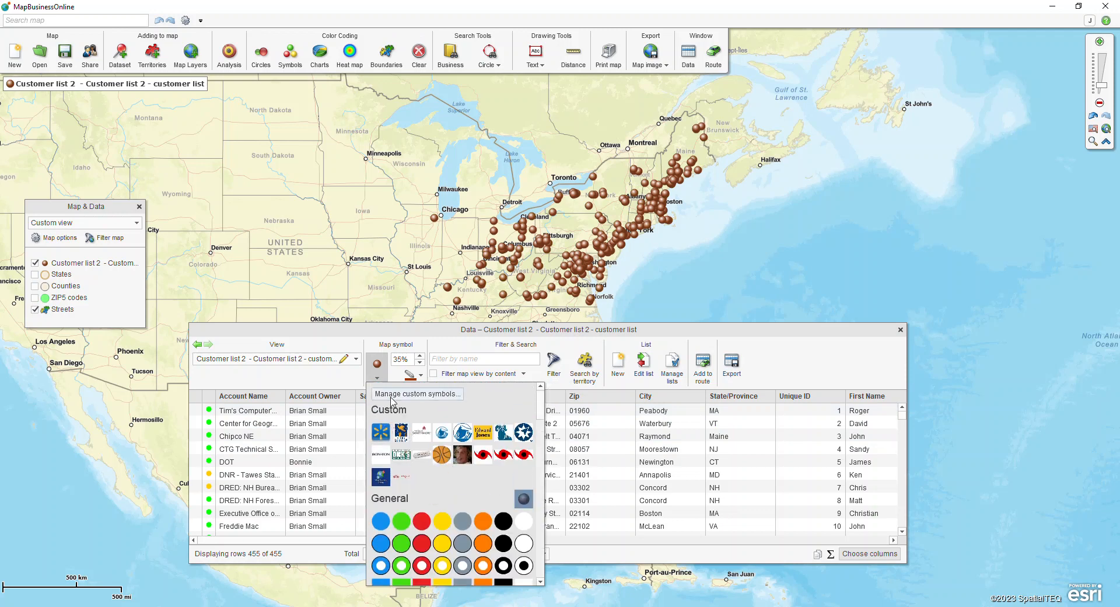
left_click(417, 393)
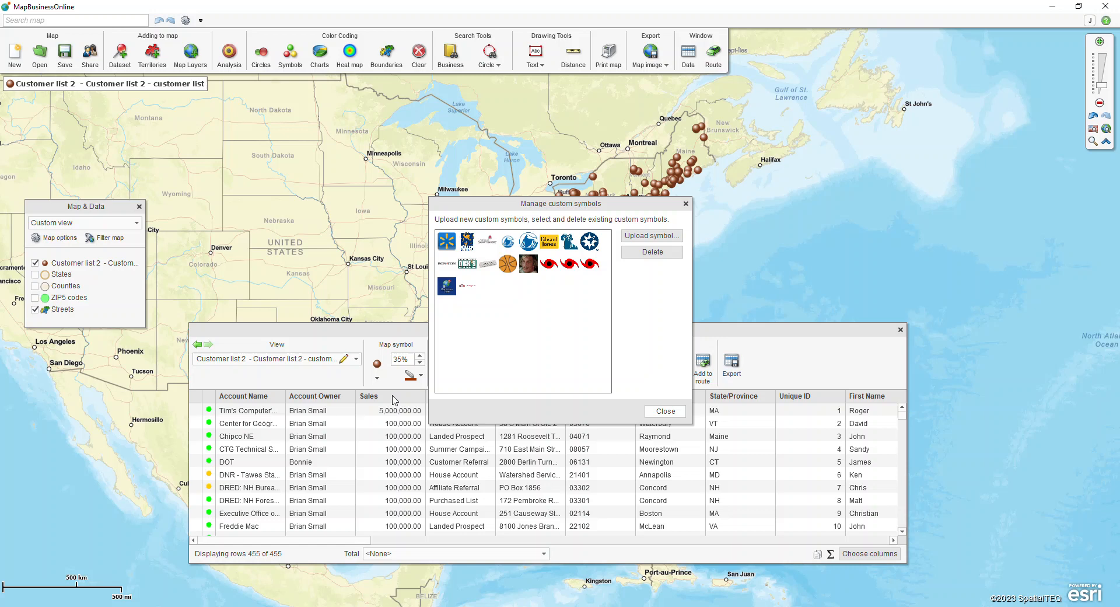
left_click(664, 411)
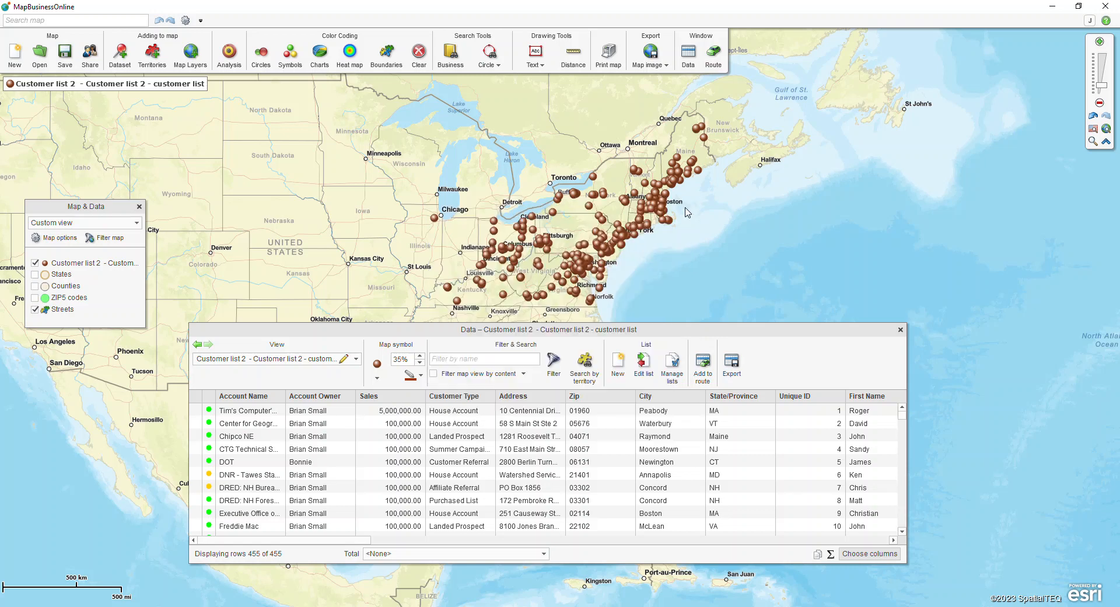
mouse_move(553, 368)
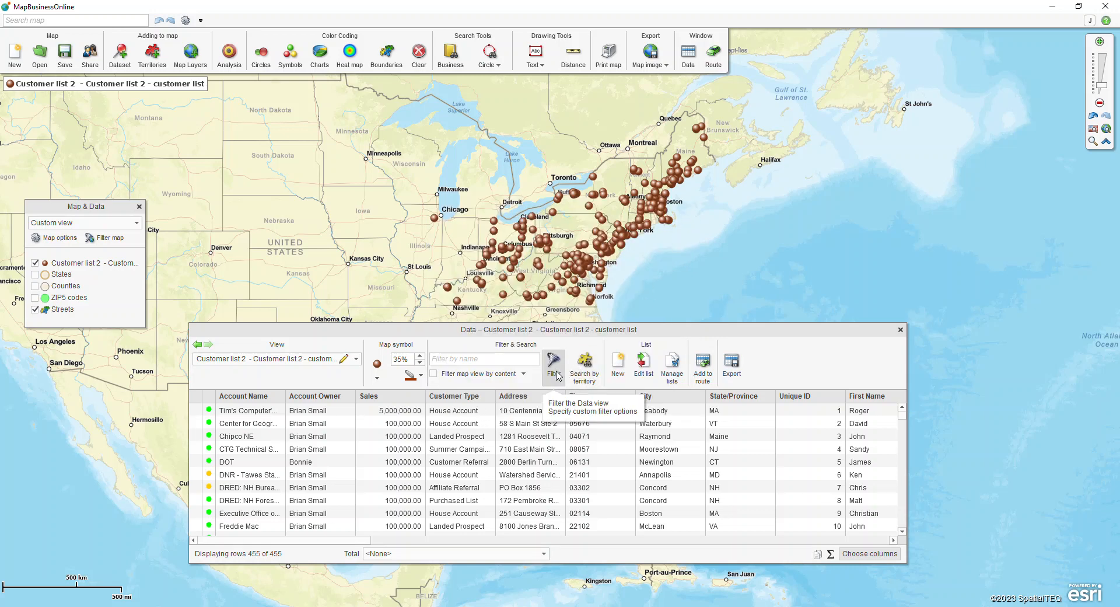
Filter the customer data to Customer Type = 'House Account', leaving 28 of 455 rows
left_click(553, 364)
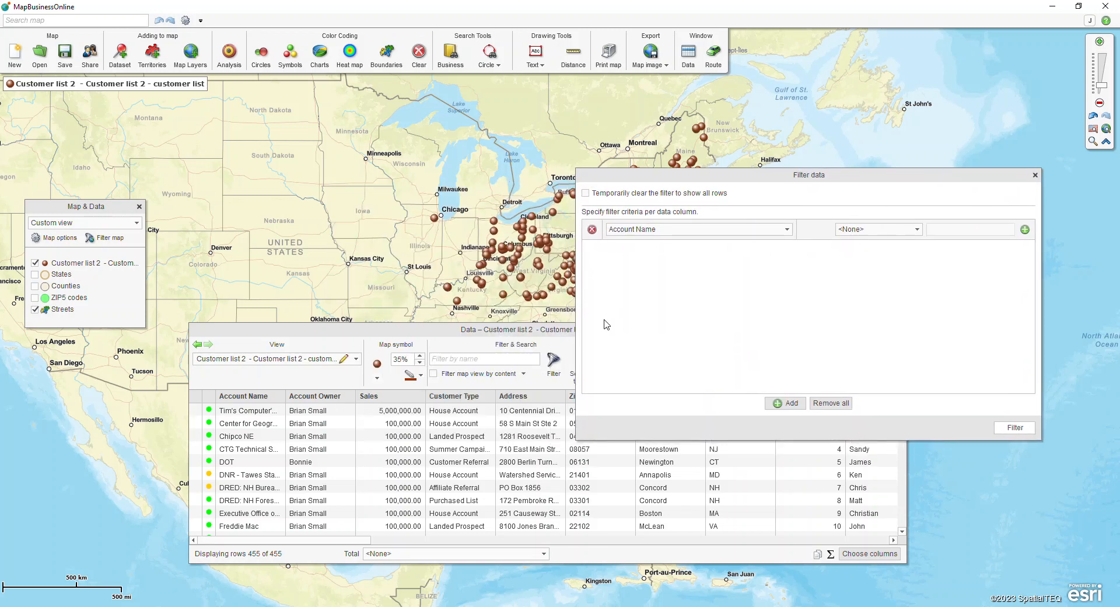
mouse_move(453, 421)
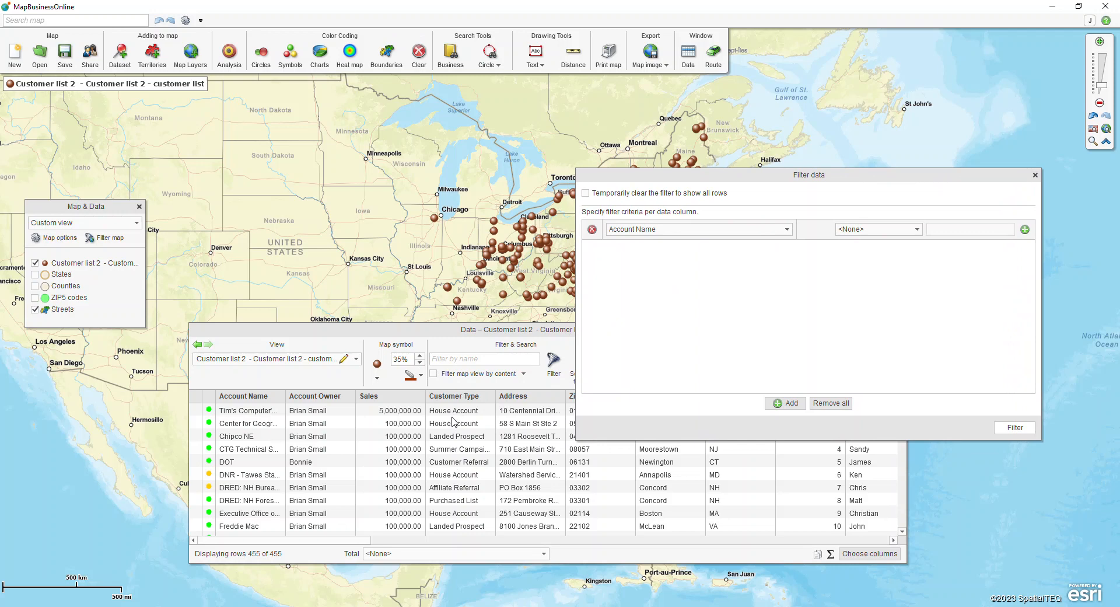
mouse_move(681, 257)
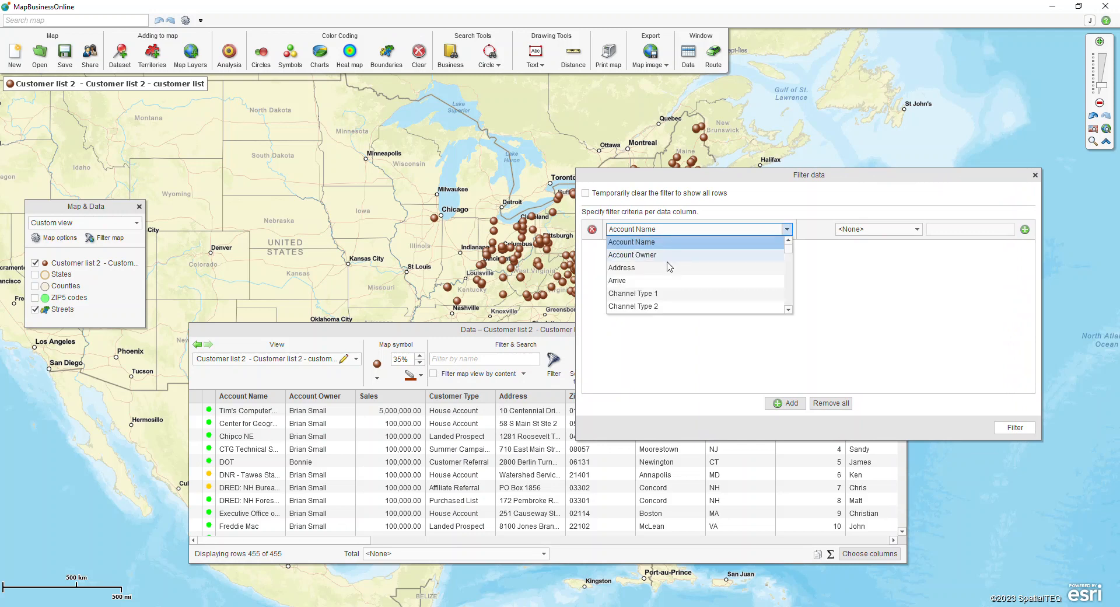
scroll("down", 3)
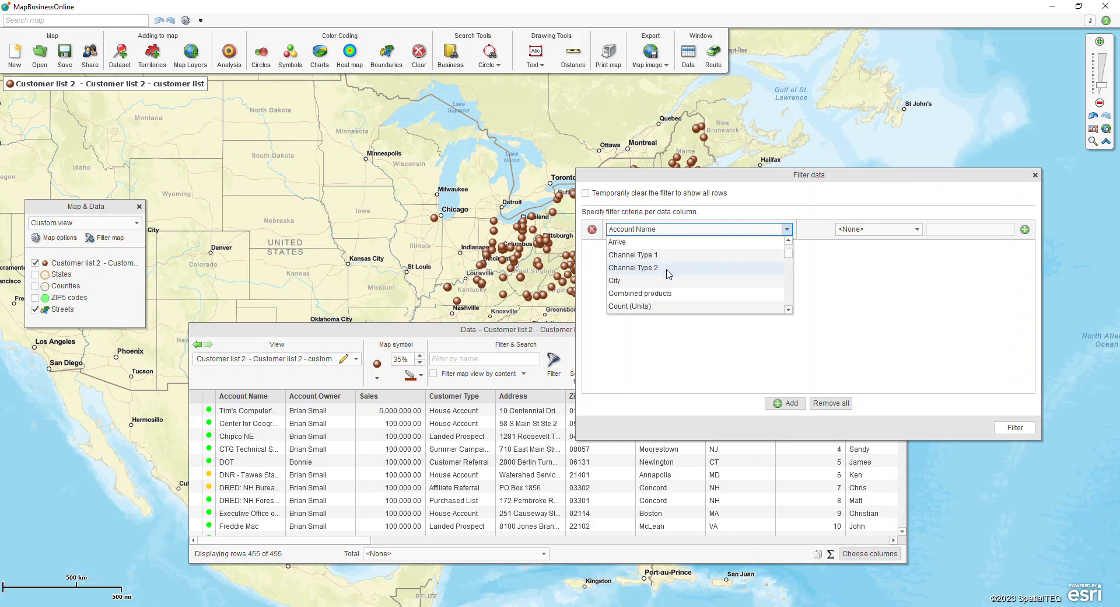
left_click(633, 255)
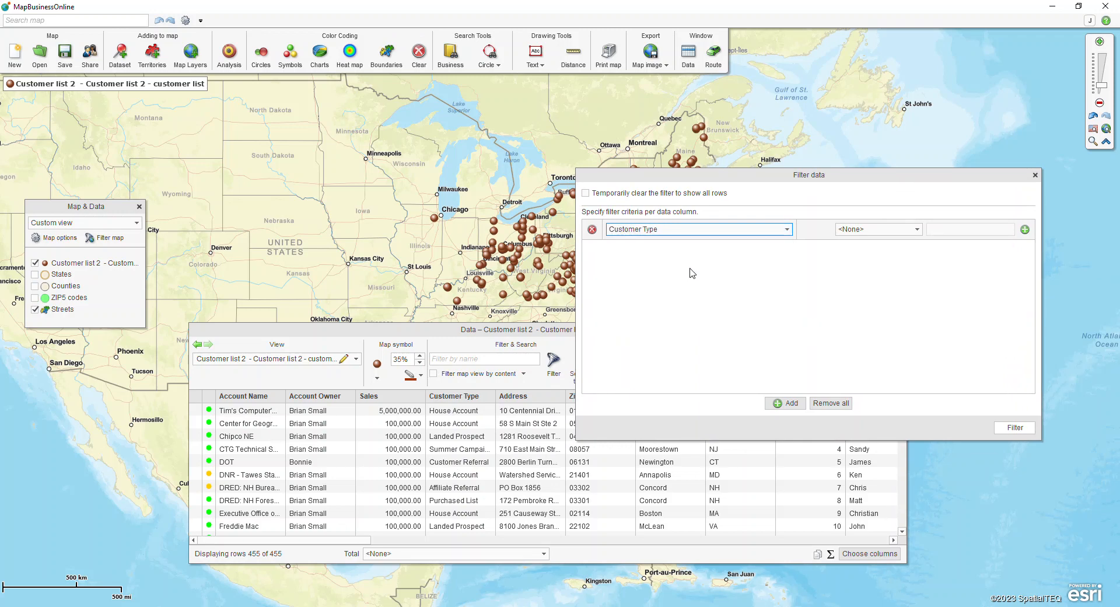
mouse_move(863, 237)
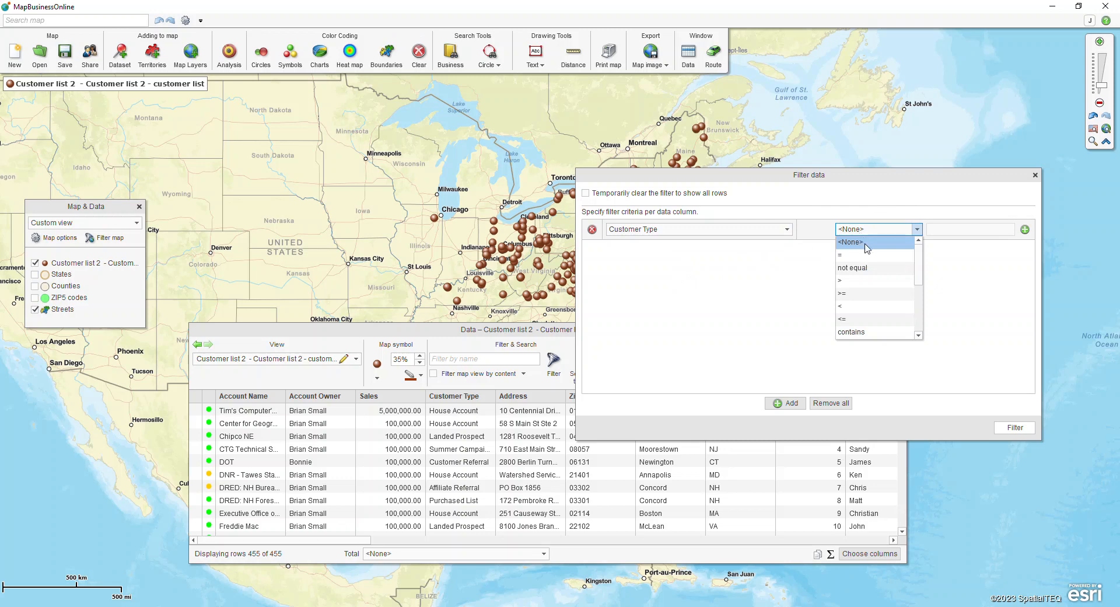
mouse_move(863, 267)
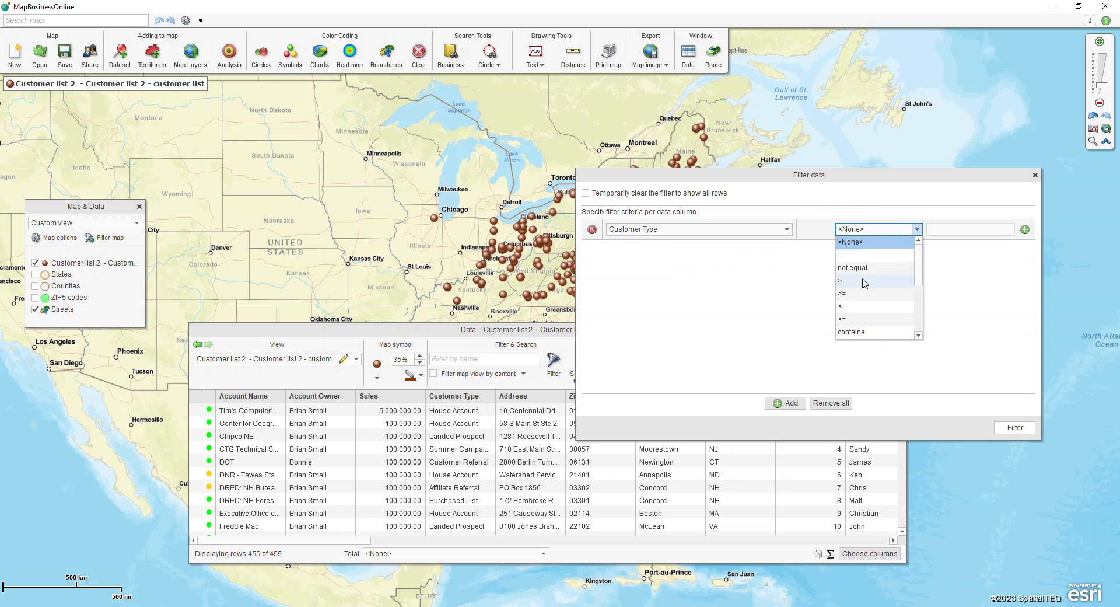
mouse_move(861, 268)
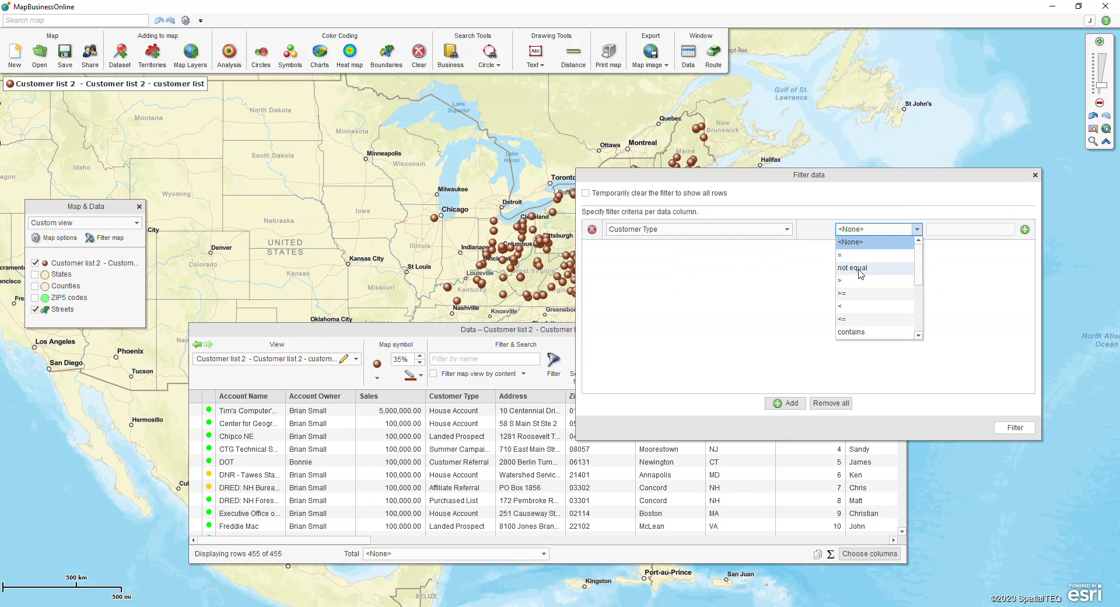
left_click(841, 255)
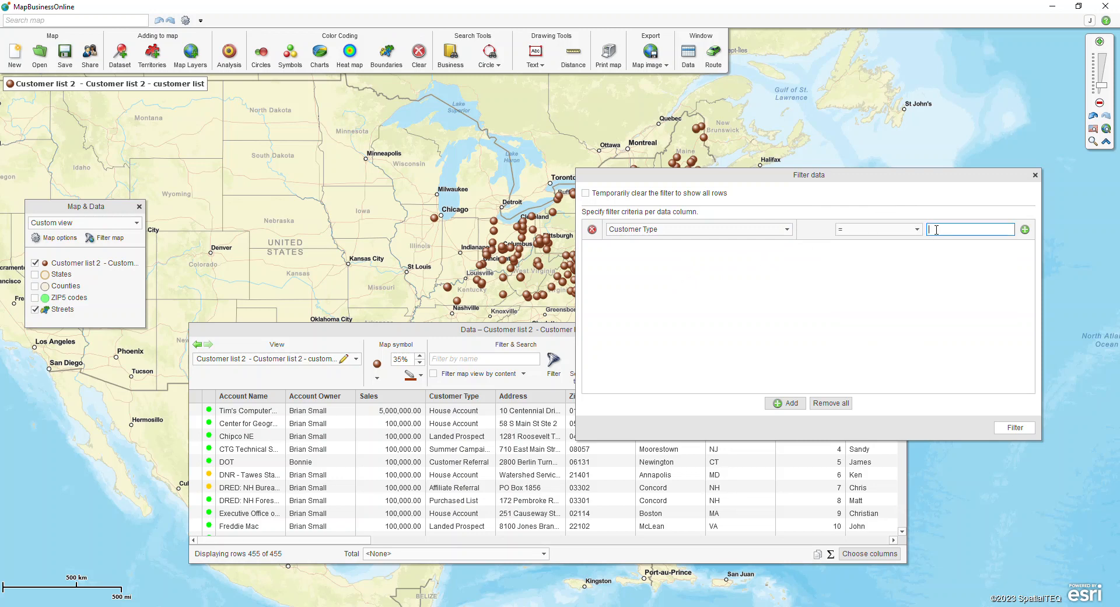
type("House Account")
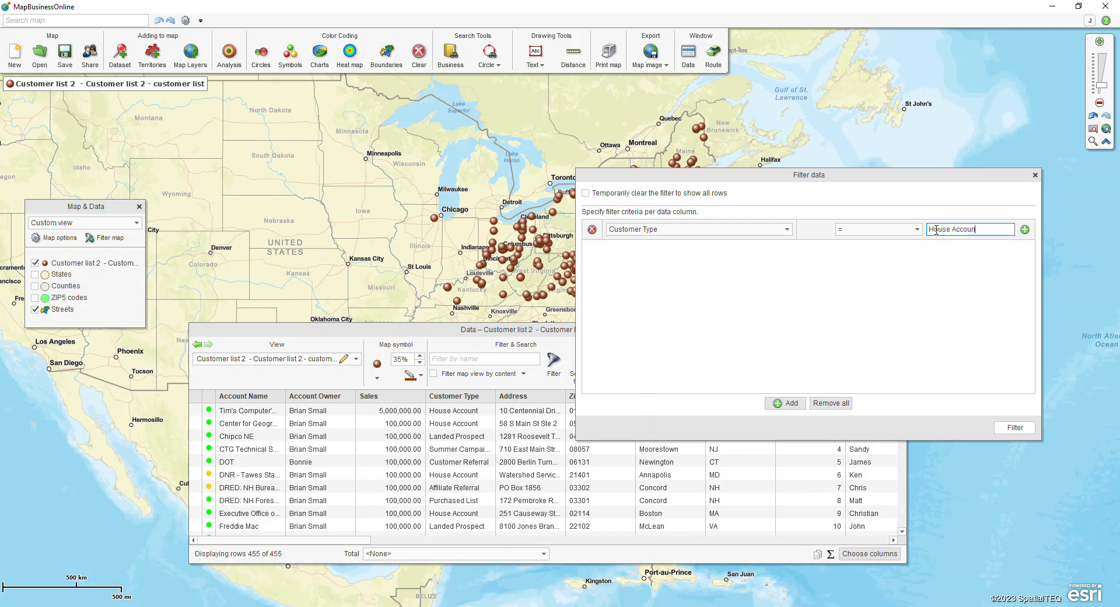
left_click(1014, 427)
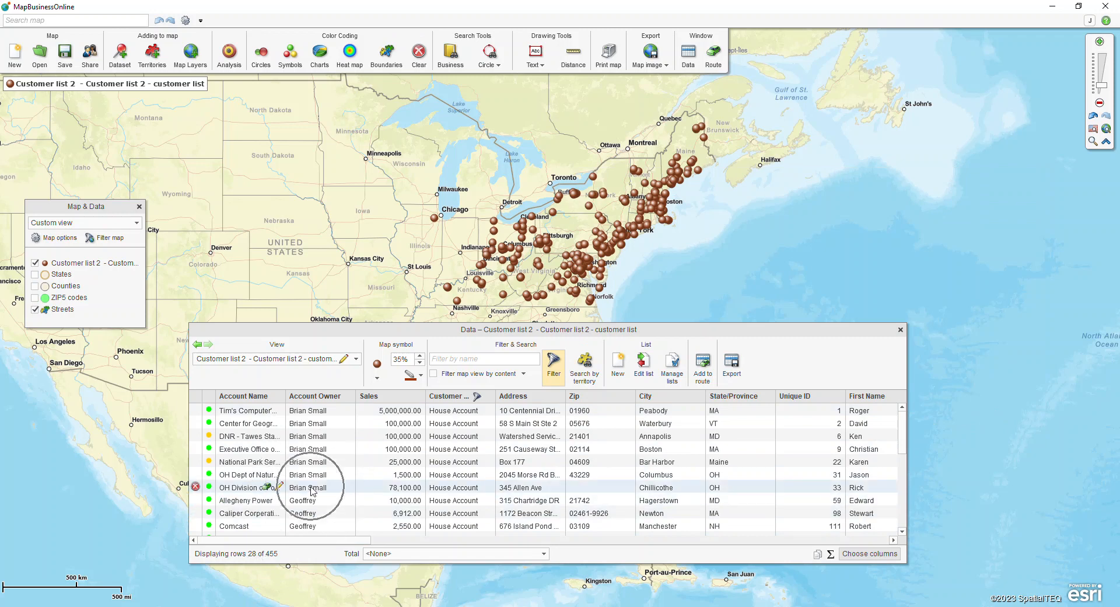
mouse_move(350, 484)
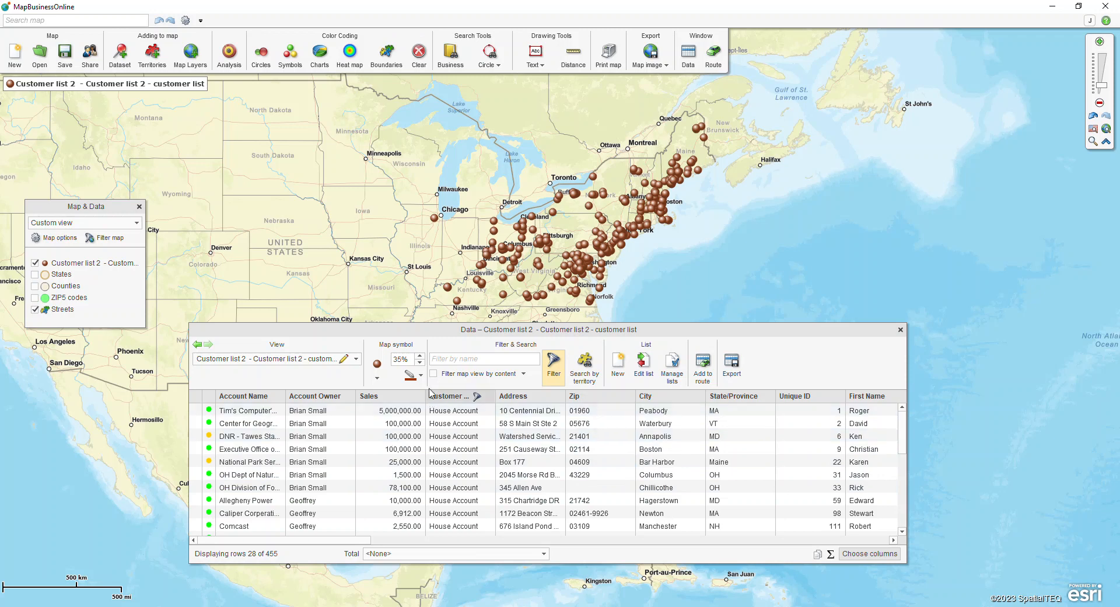
Limit the map pins to the filtered House Account rows and return to the filter settings
left_click(434, 373)
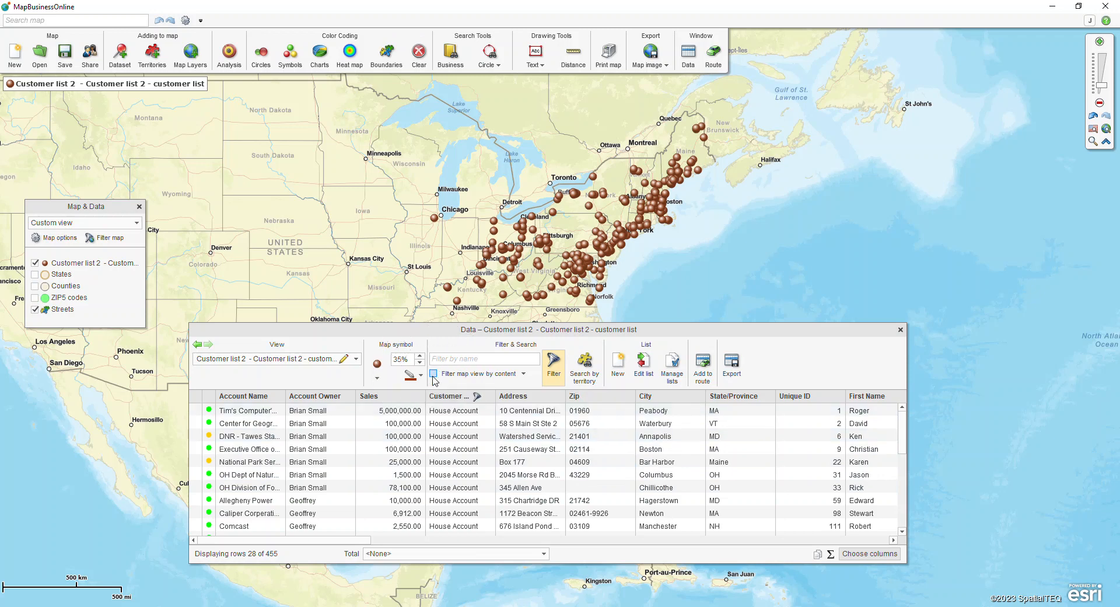
left_click(434, 374)
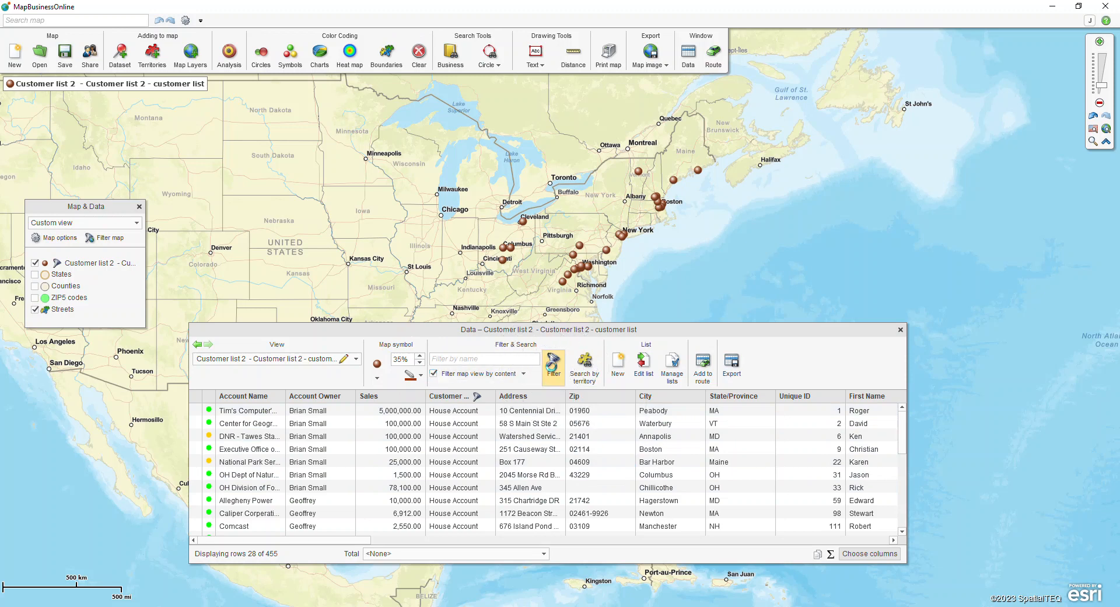
left_click(553, 365)
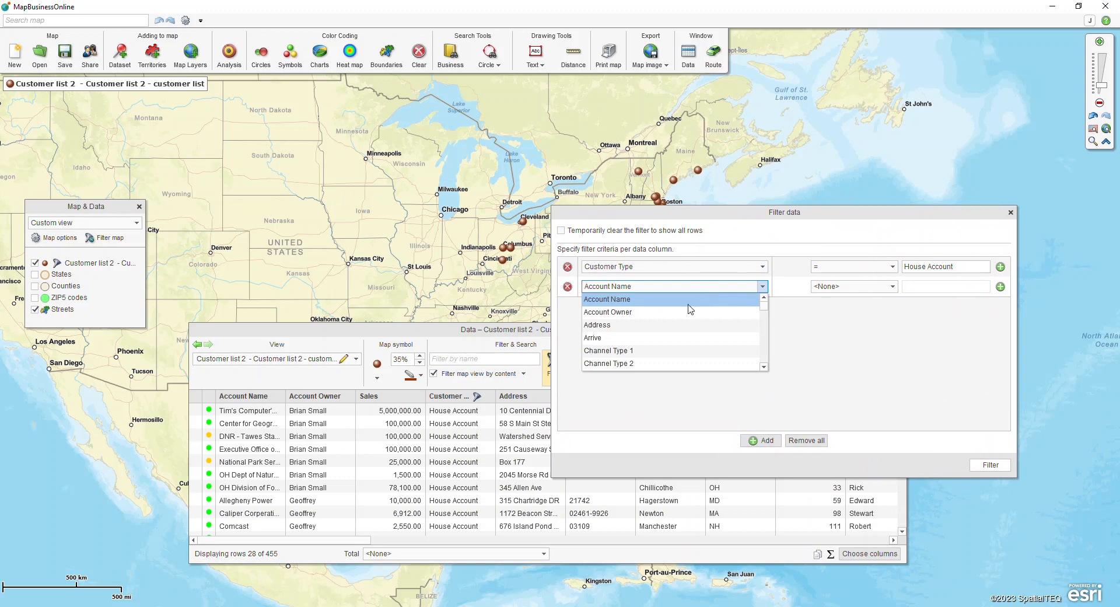
Add a State/Province = OH criterion and apply it, leaving 4 of 455 rows
scroll("down", 3)
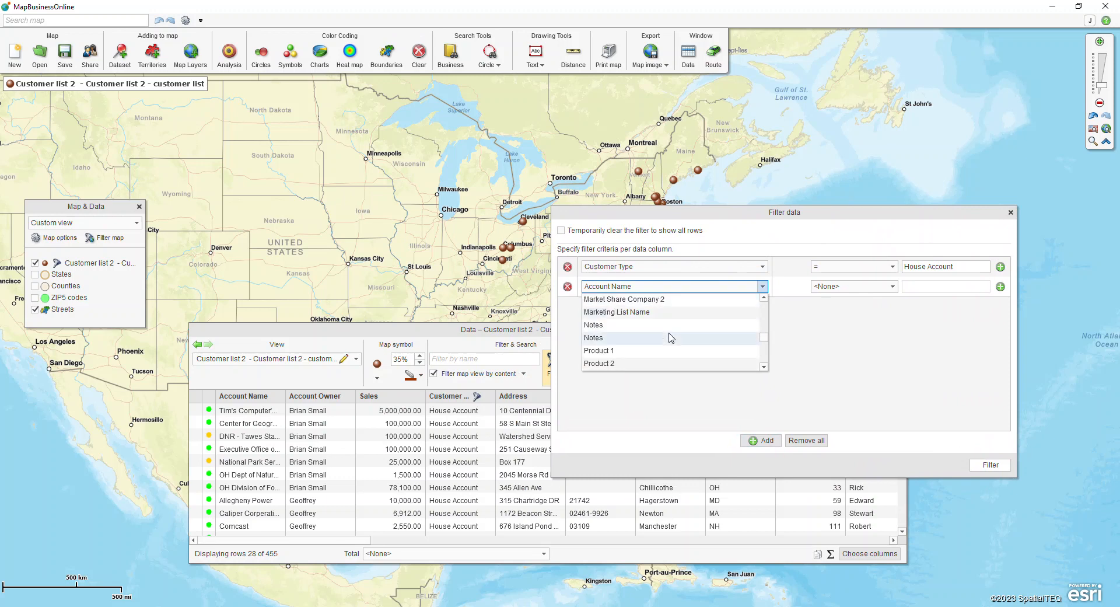
scroll("down", 3)
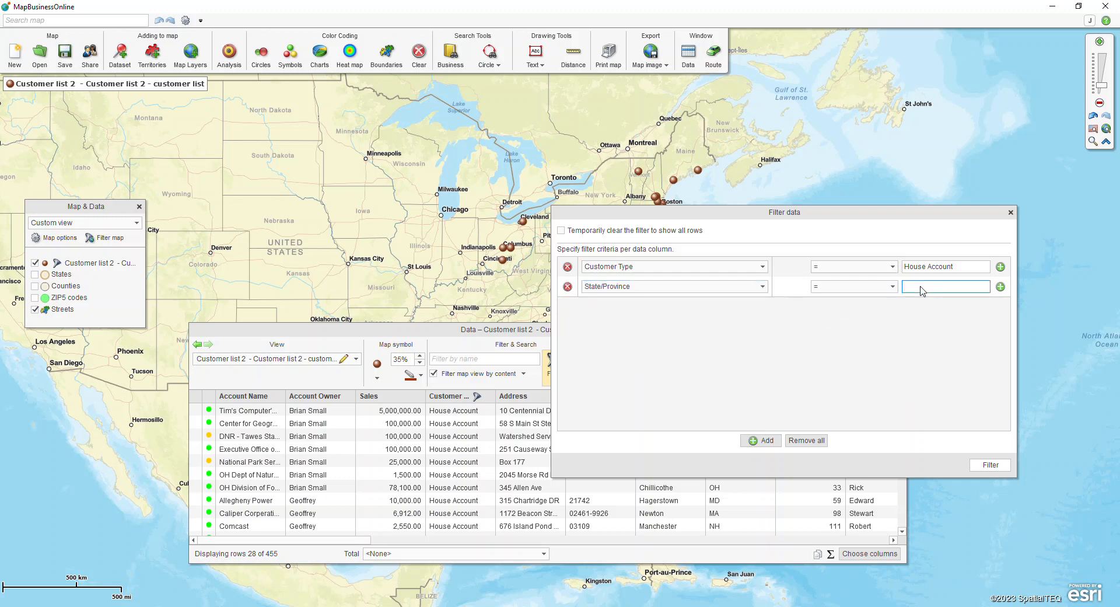
type("OH")
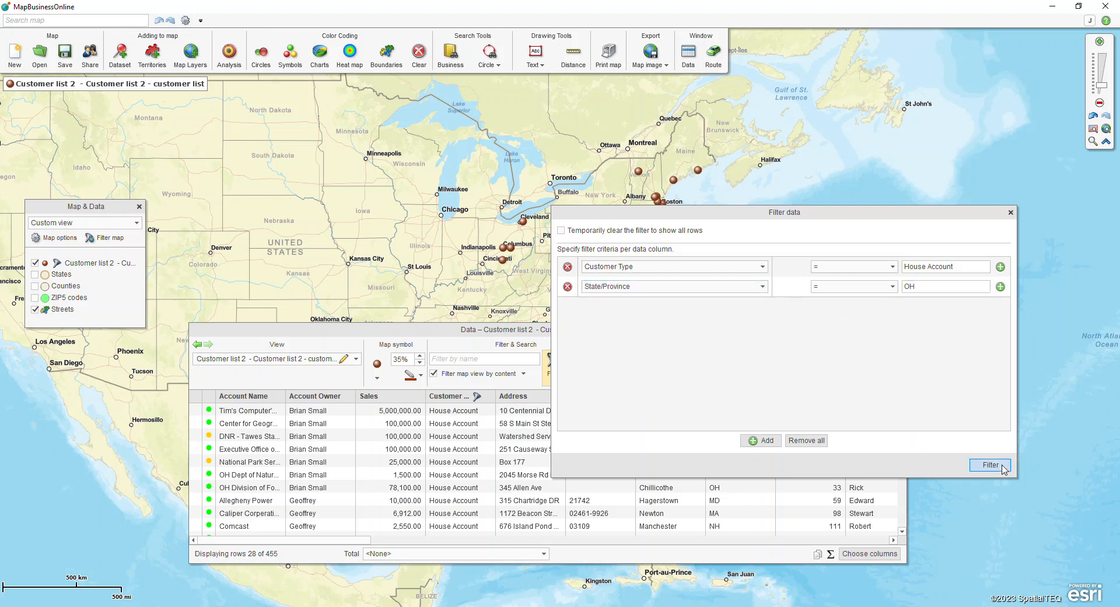
left_click(990, 465)
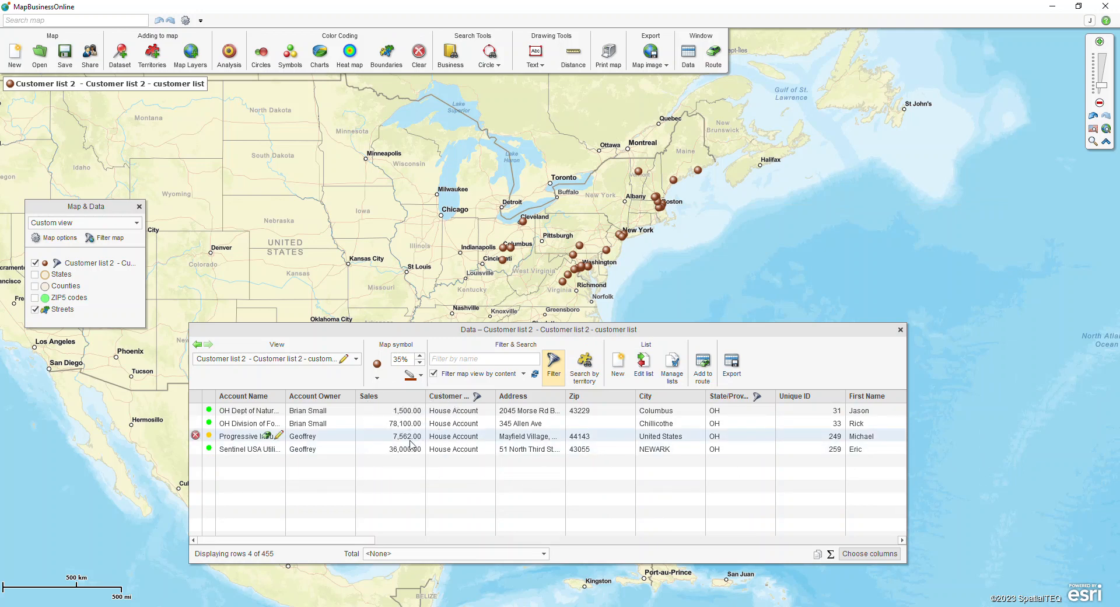
mouse_move(534, 373)
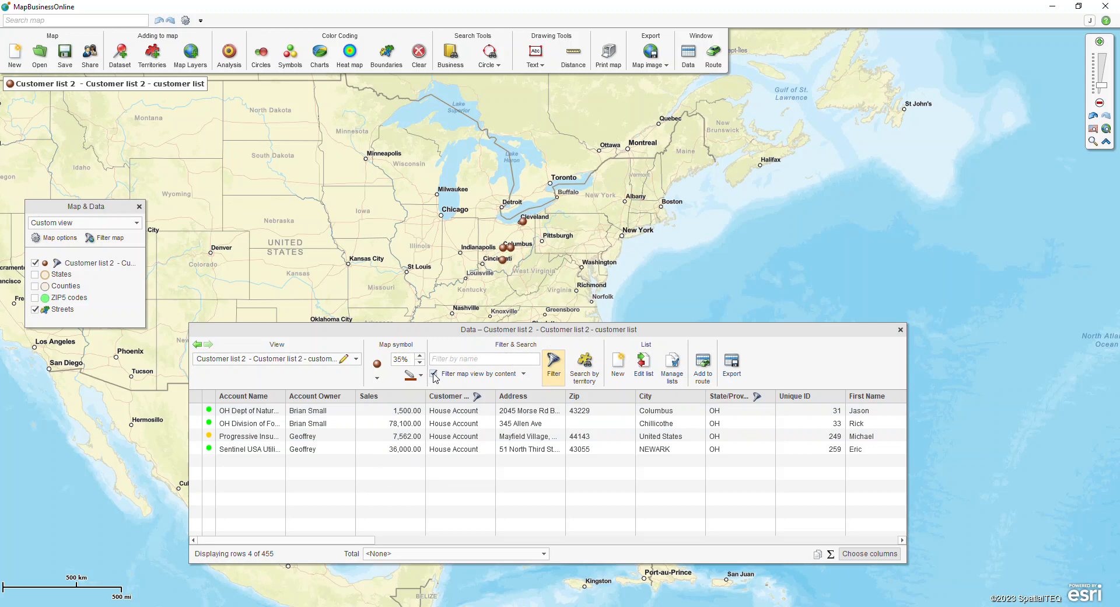
mouse_move(525, 238)
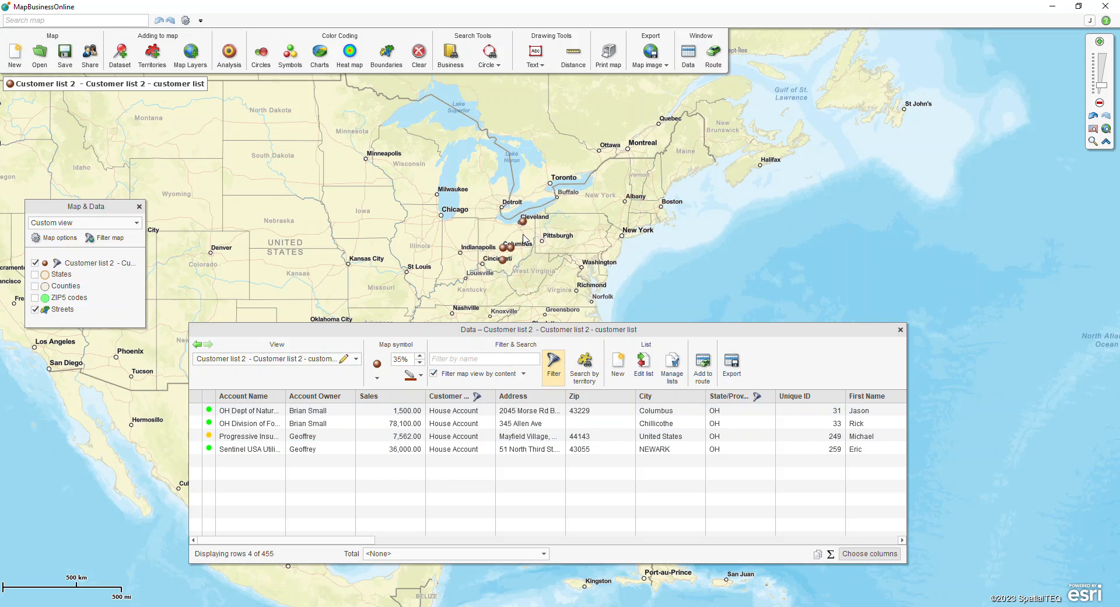
mouse_move(732, 364)
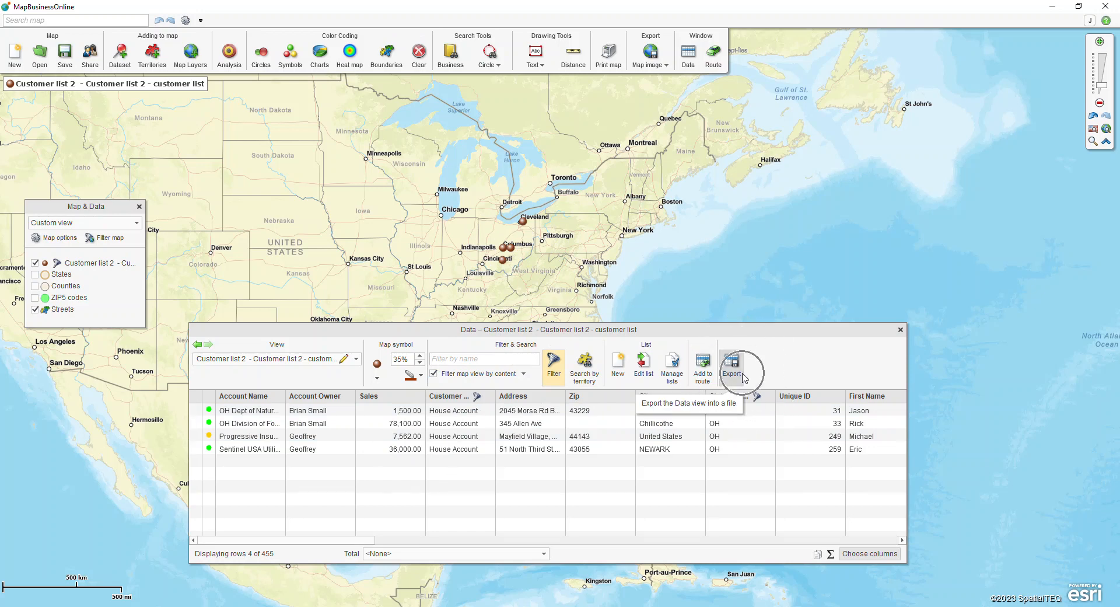
mouse_move(743, 375)
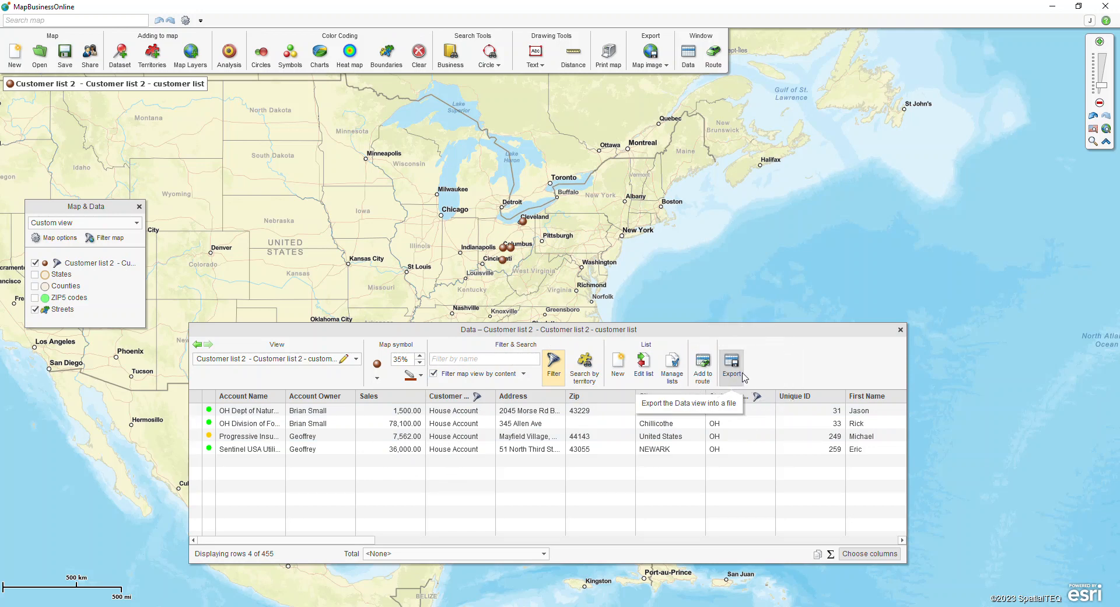
mouse_move(584, 366)
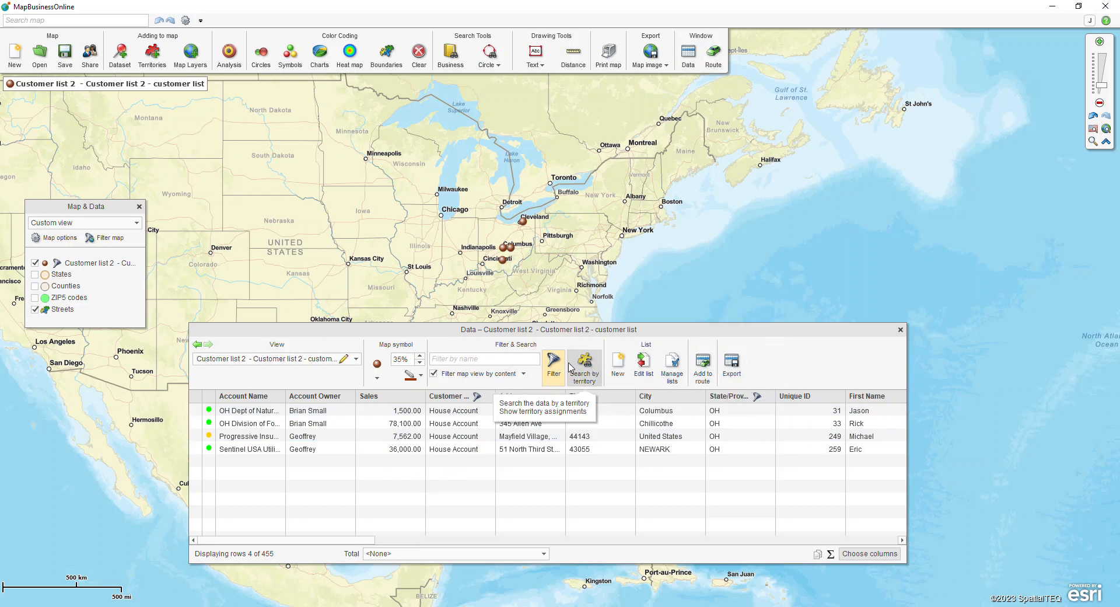
Remove both criteria, clear the filter and show all 455 customer pins on the map again
left_click(553, 364)
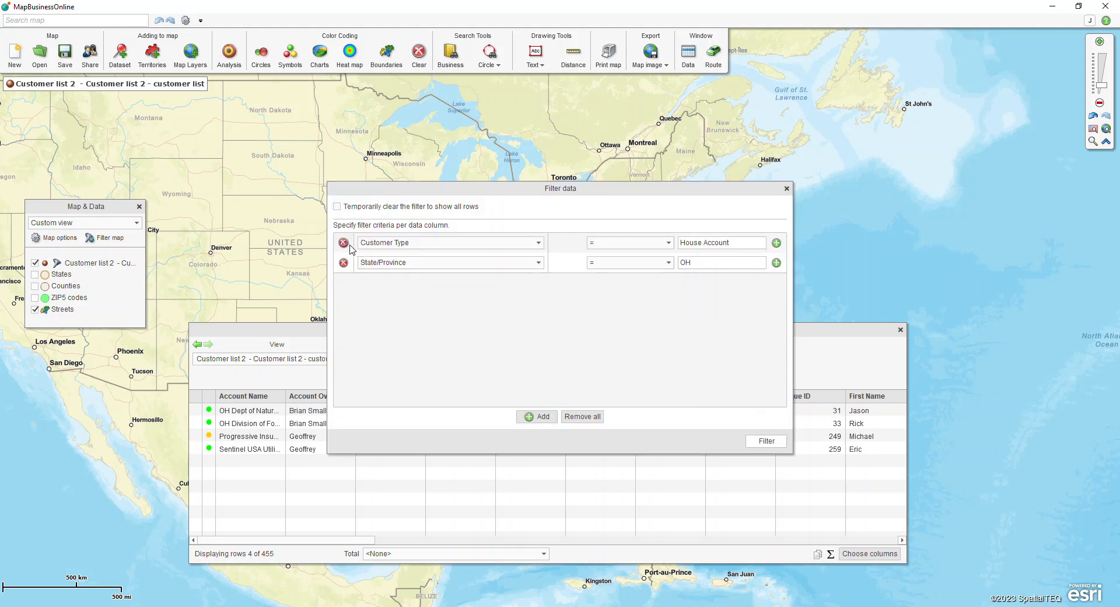
left_click(343, 243)
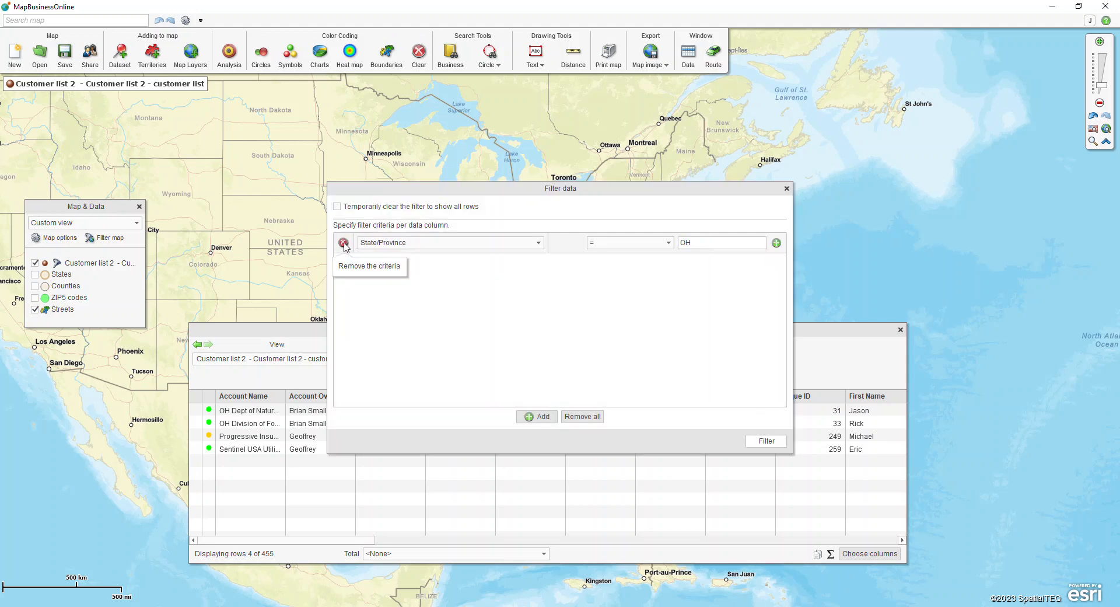
left_click(343, 242)
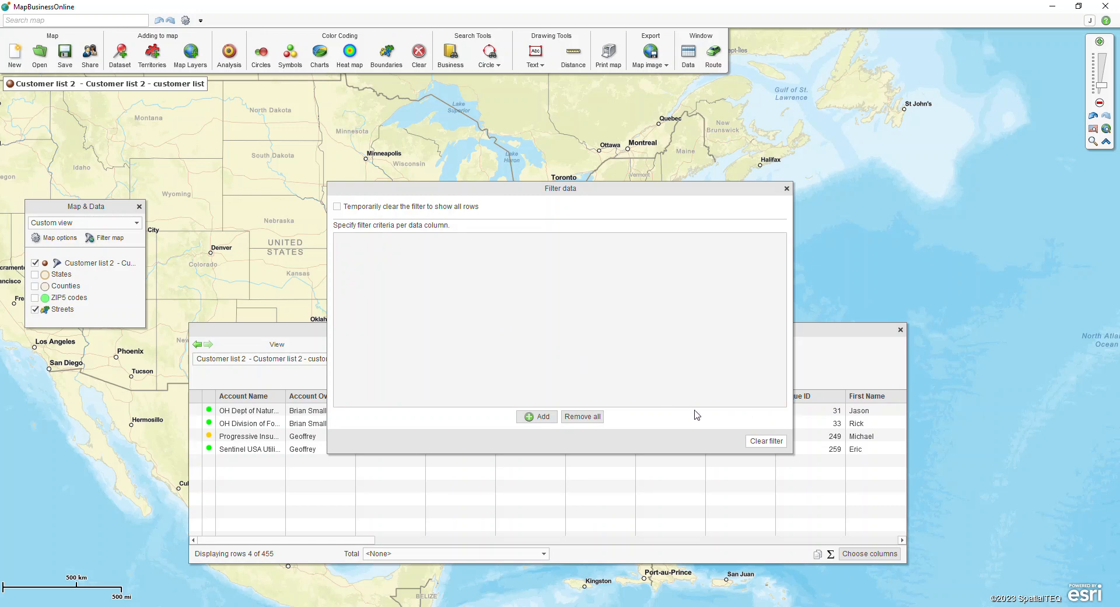
left_click(785, 188)
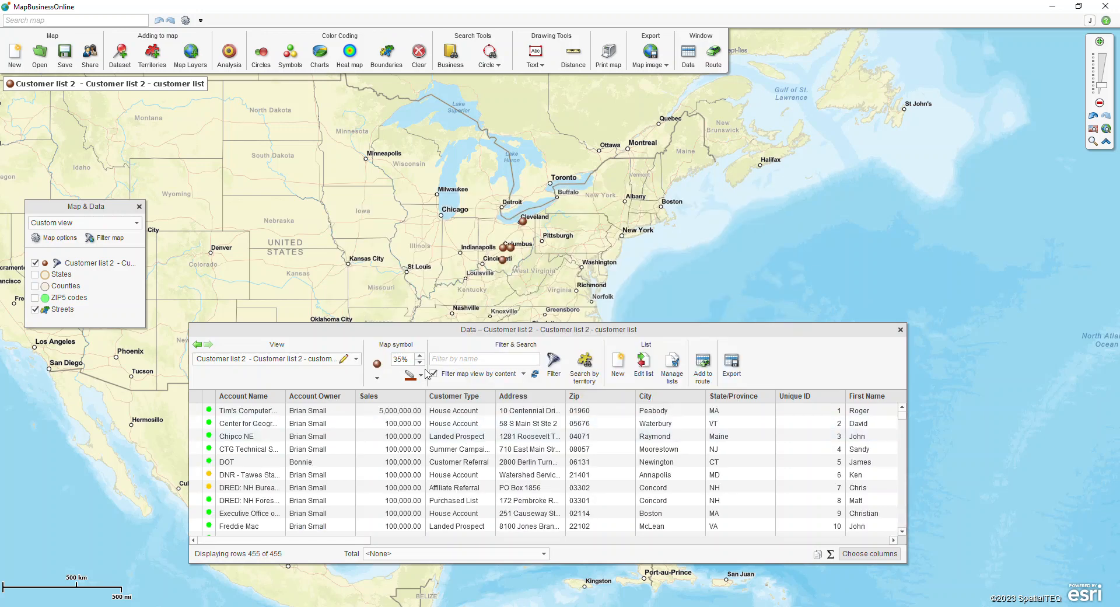
left_click(433, 374)
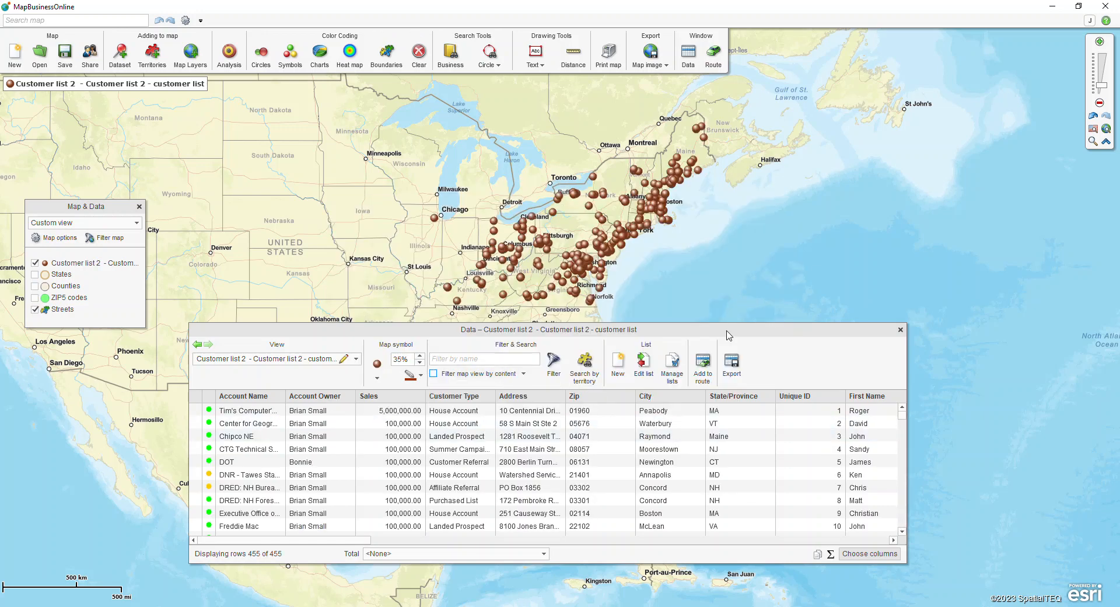
left_click(899, 329)
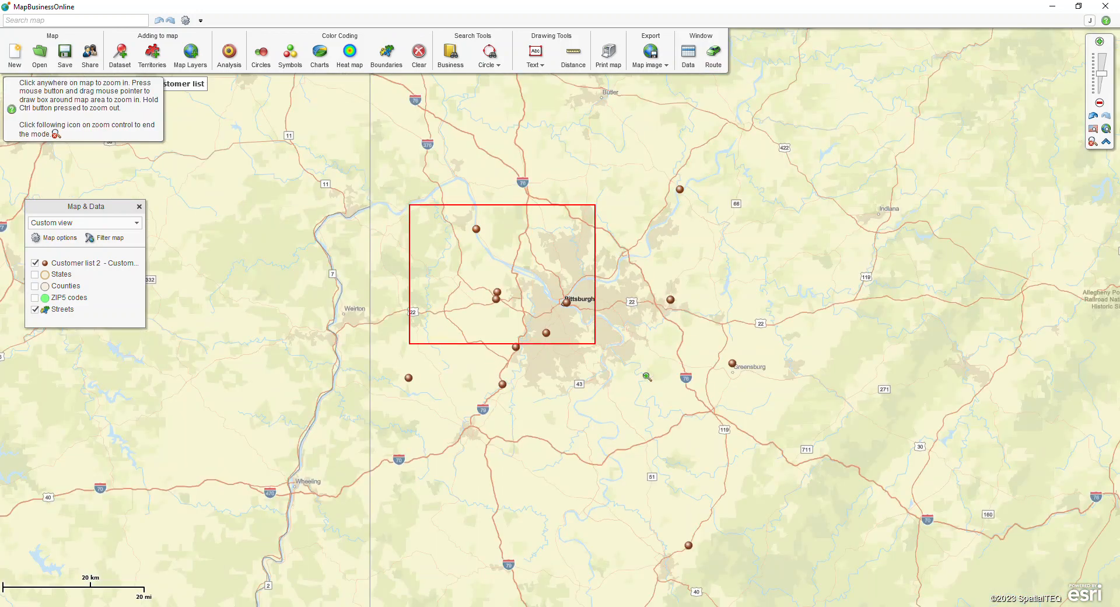
Box-zoom the map onto central Pittsburgh and its nearby customer pins
left_click_drag(414, 208, 592, 343)
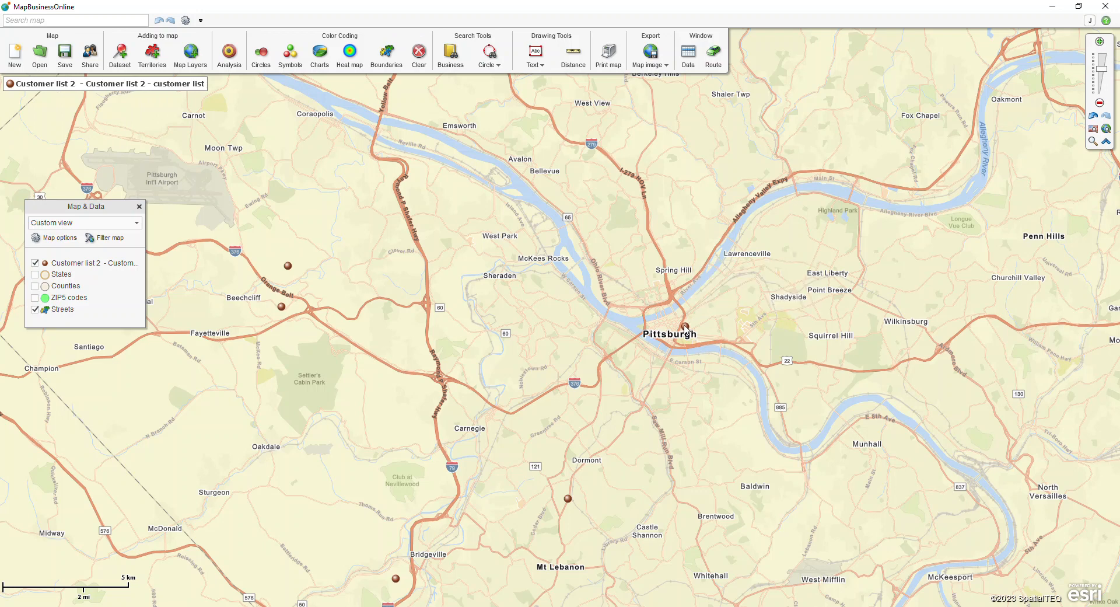
Open callouts for Pittsburgh-area pins, including Beechcliff and the Dick's Sporting Goods customer
left_click(685, 327)
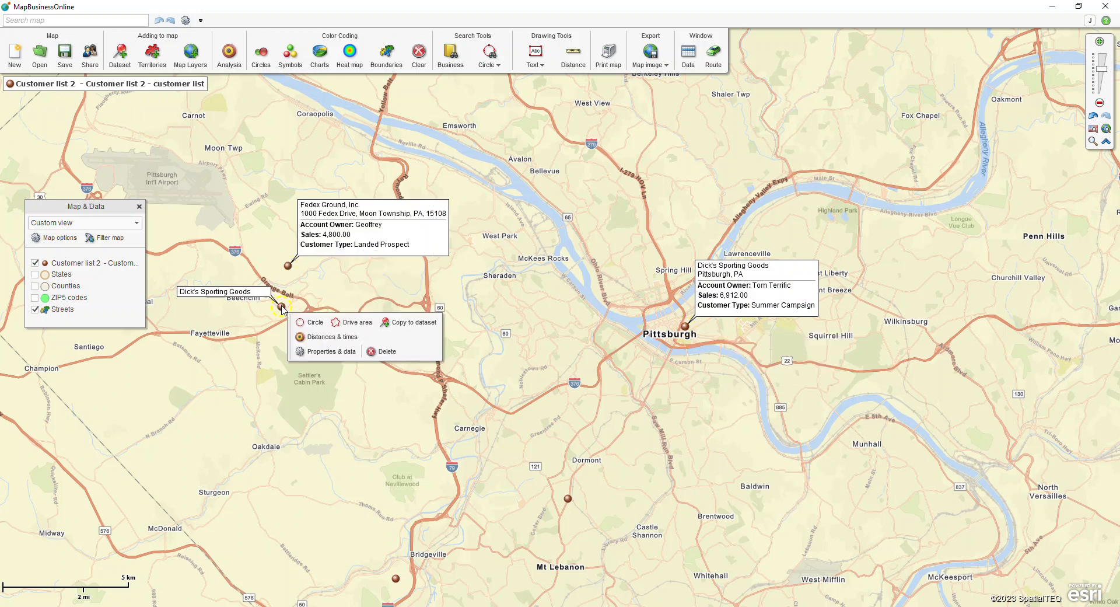
left_click(282, 309)
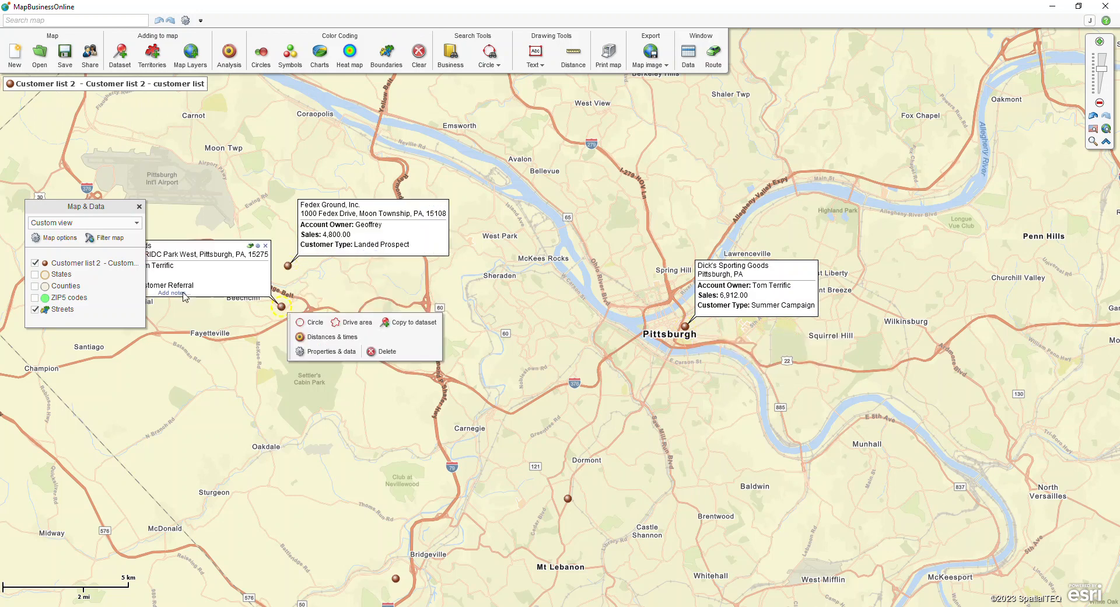
left_click(569, 498)
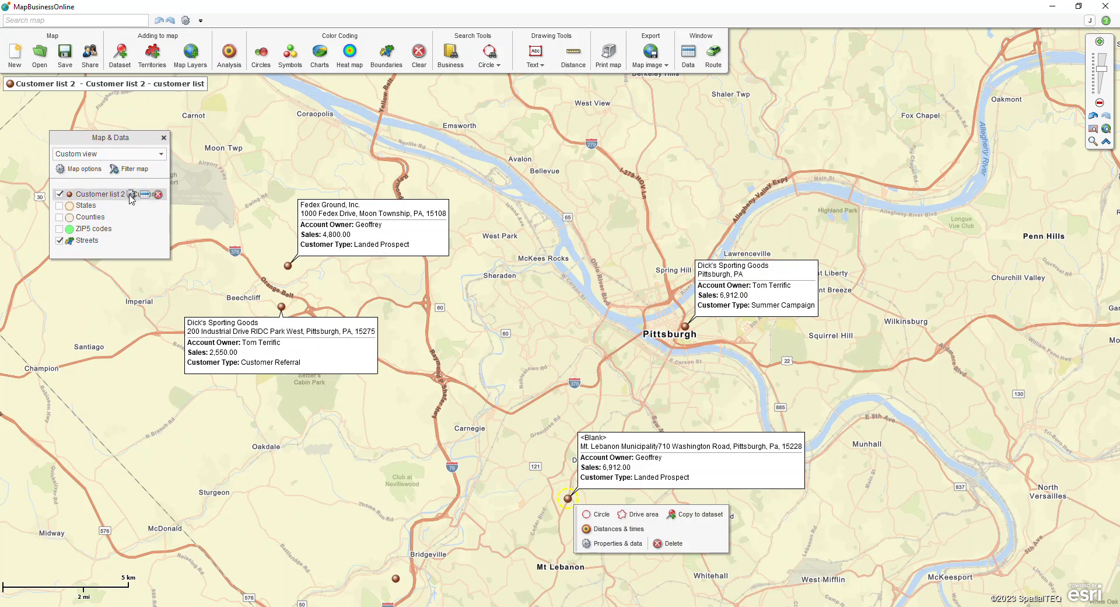
Bring up Format callouts for the customer list dataset from its Callouts settings
left_click(141, 195)
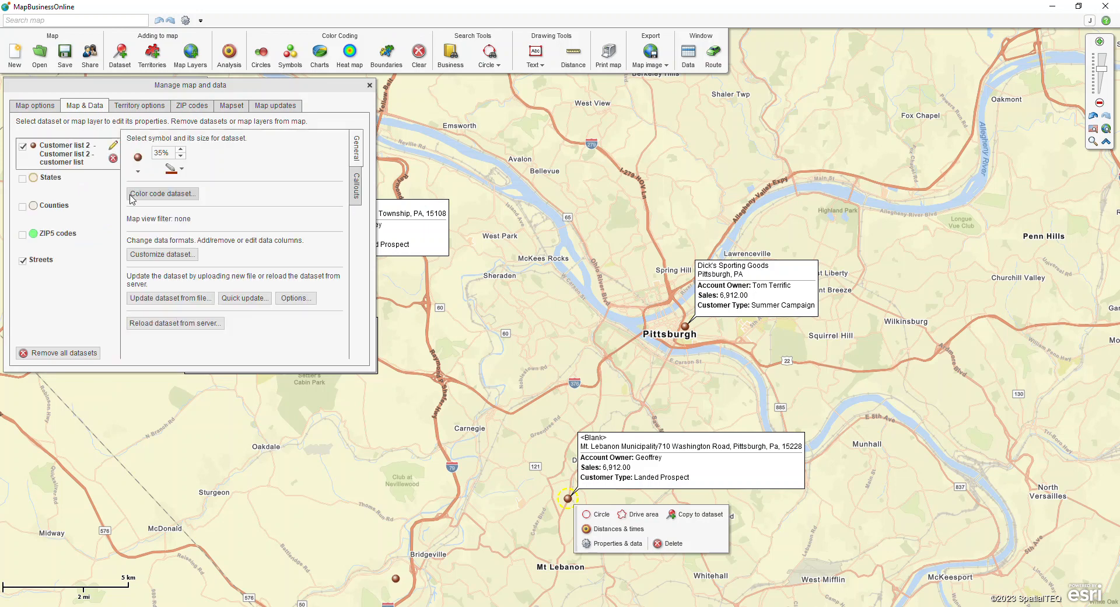
left_click(355, 186)
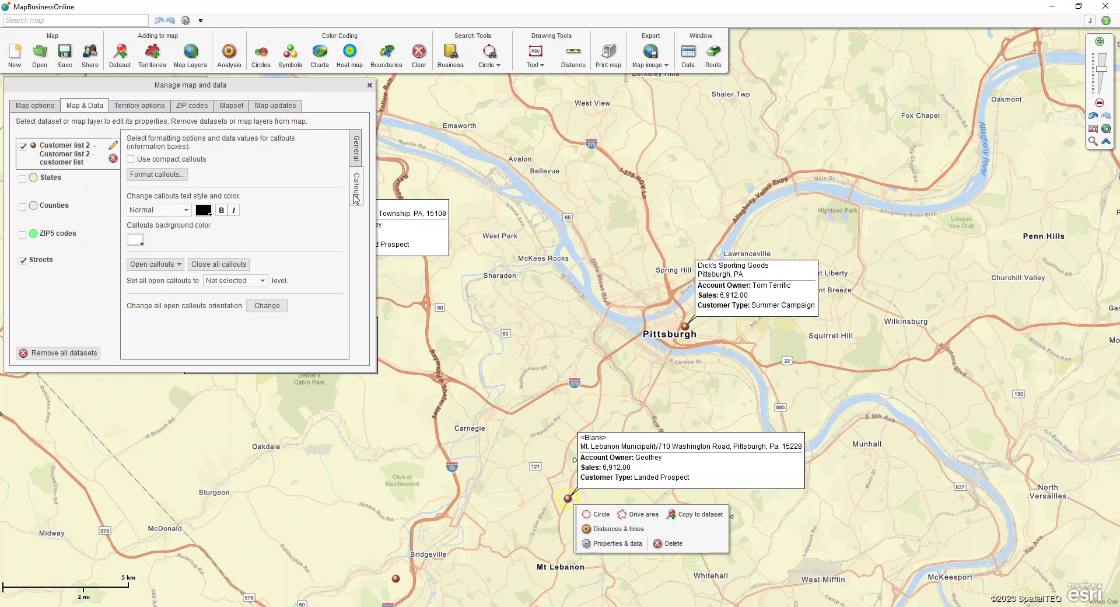
left_click(158, 174)
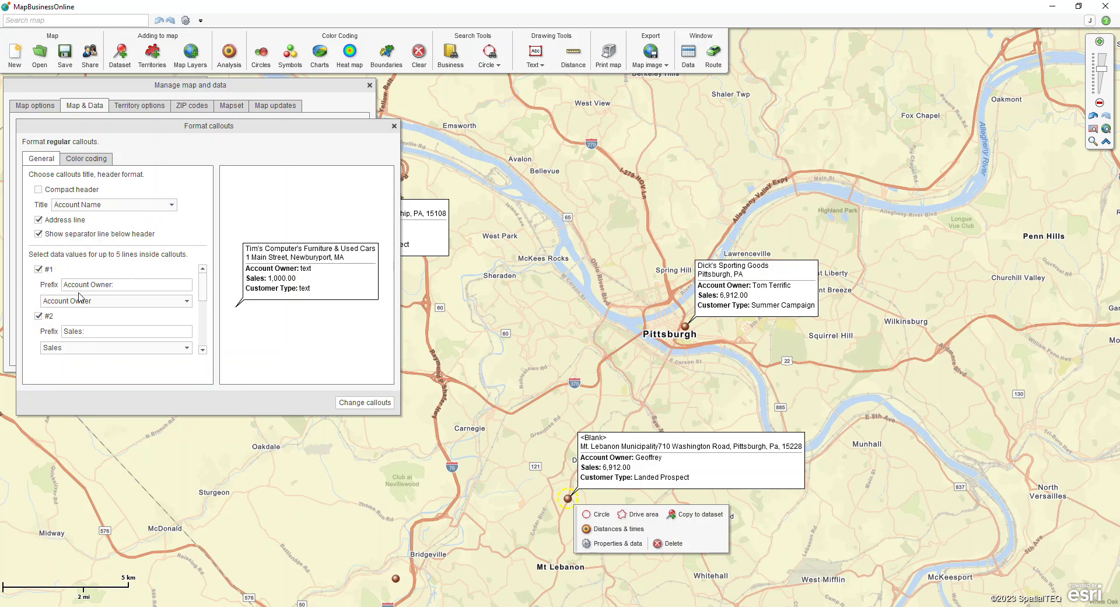
Uncheck callout line #1 (Account Owner) and review the fourth line's field choices
left_click(38, 270)
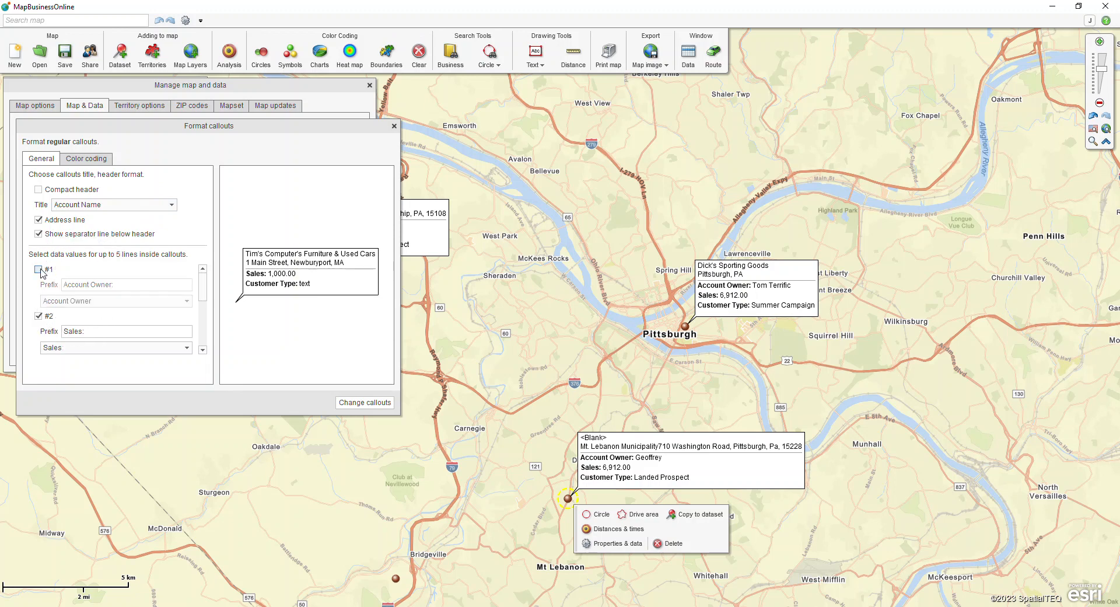
scroll("down", 3)
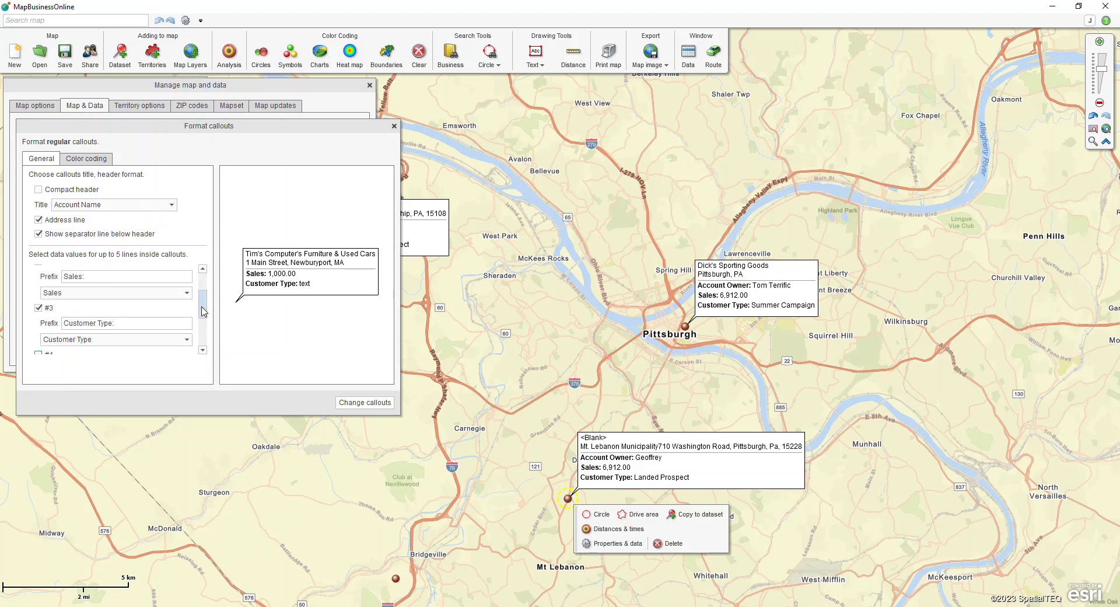
scroll("down", 3)
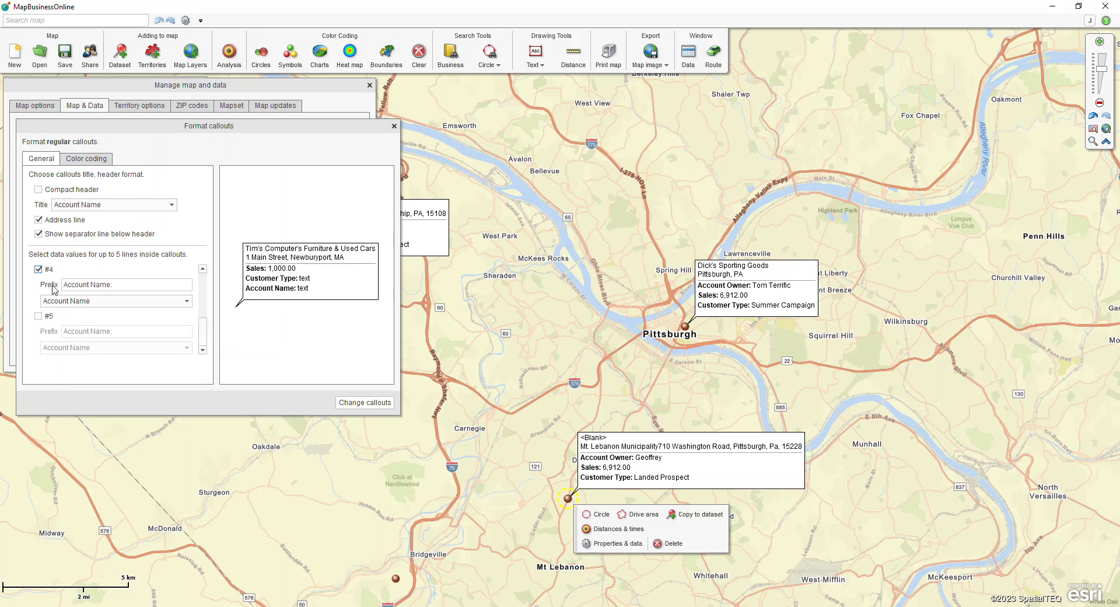
left_click(185, 300)
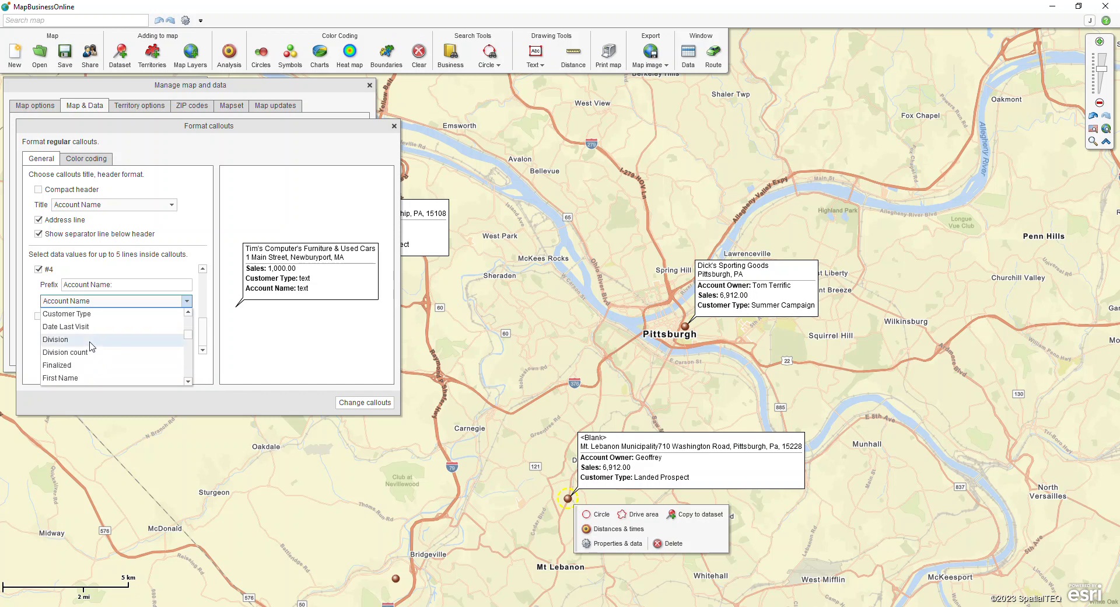
scroll("up", 3)
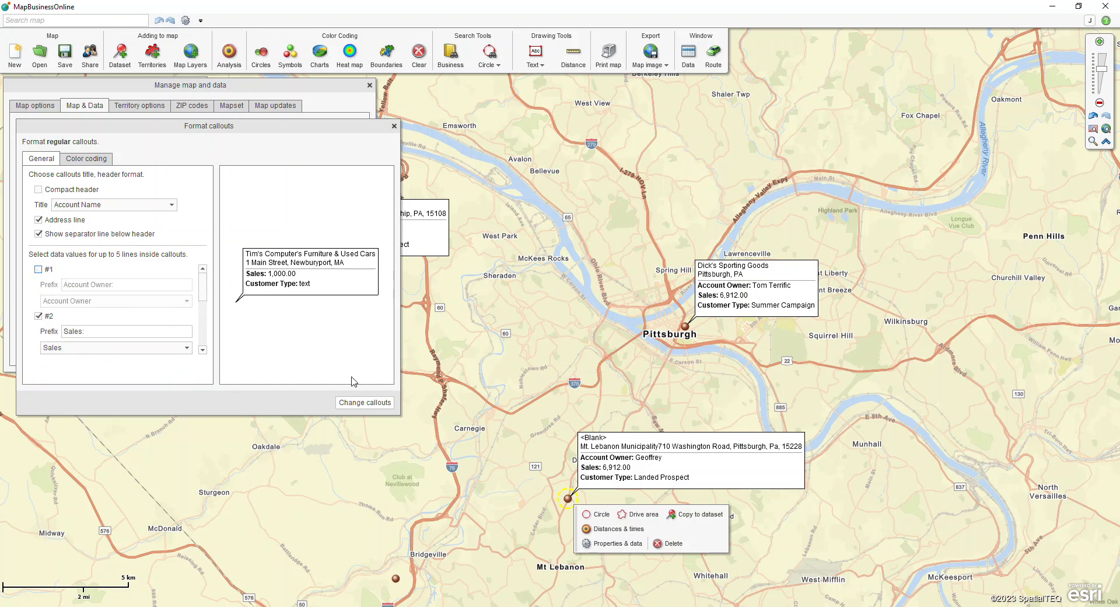
Apply the new callout format and close Manage map and data
left_click(394, 126)
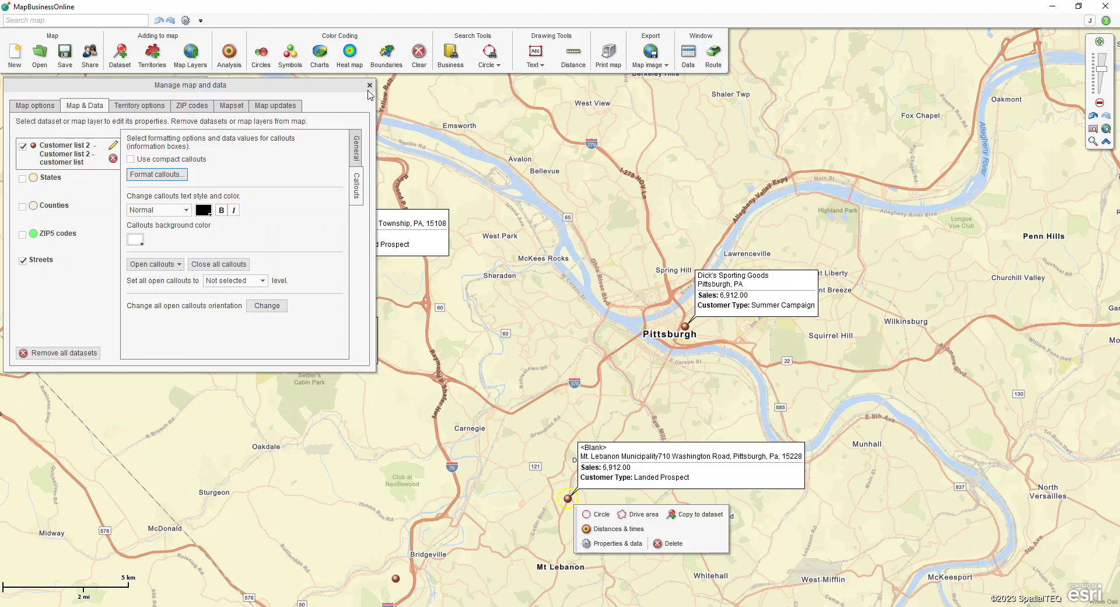
left_click(370, 85)
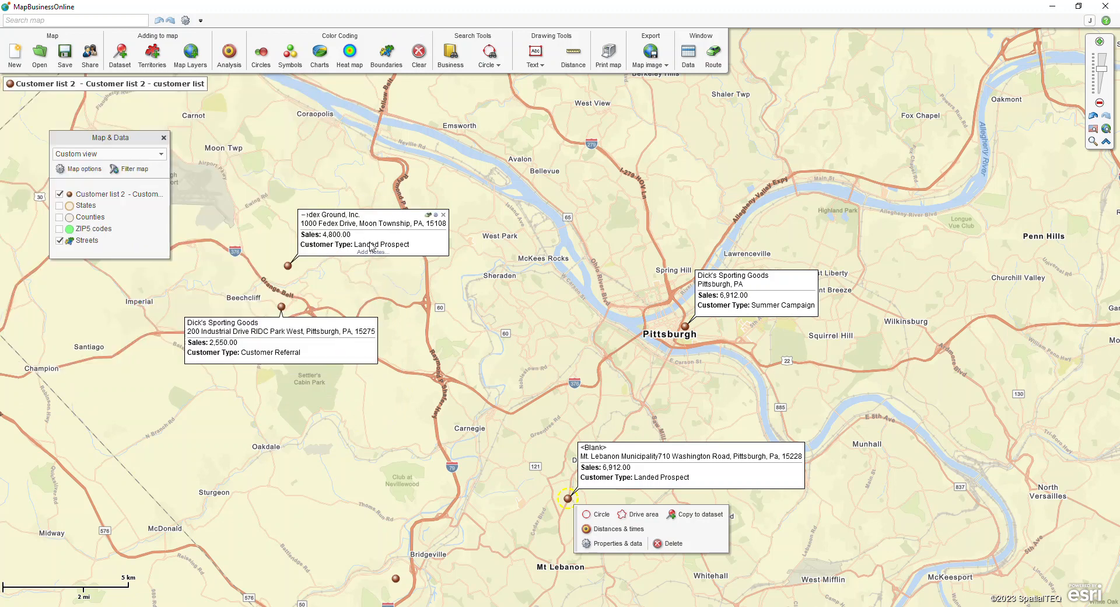